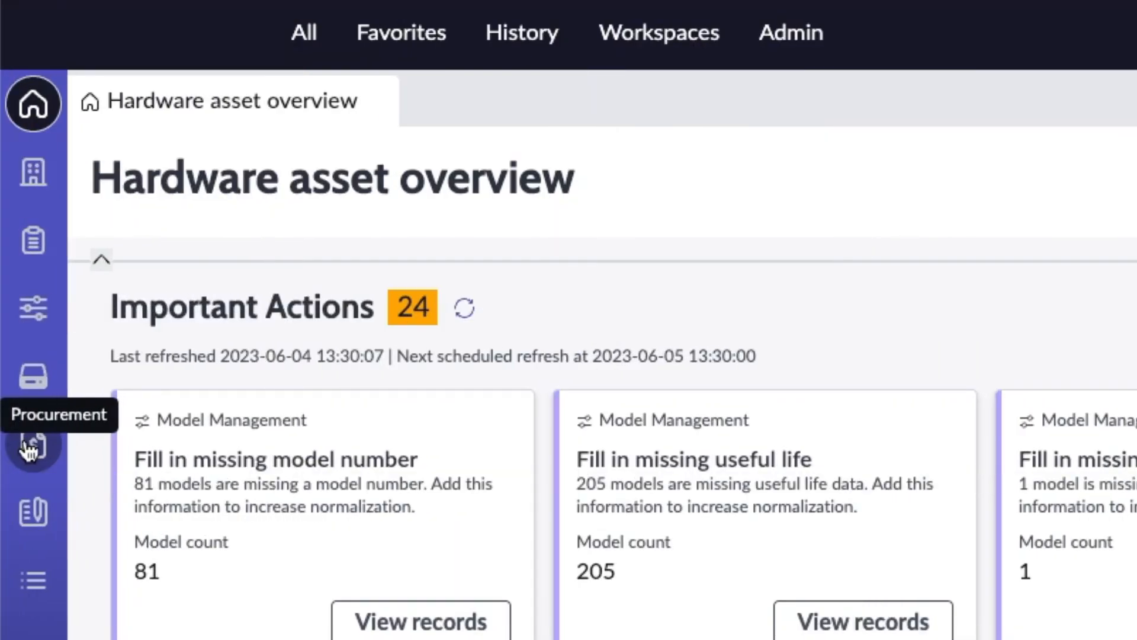
# Step: Open the Procurement overview showing 8 purchase orders pending delivery and 7 requests pending approval
pyautogui.click(32, 445)
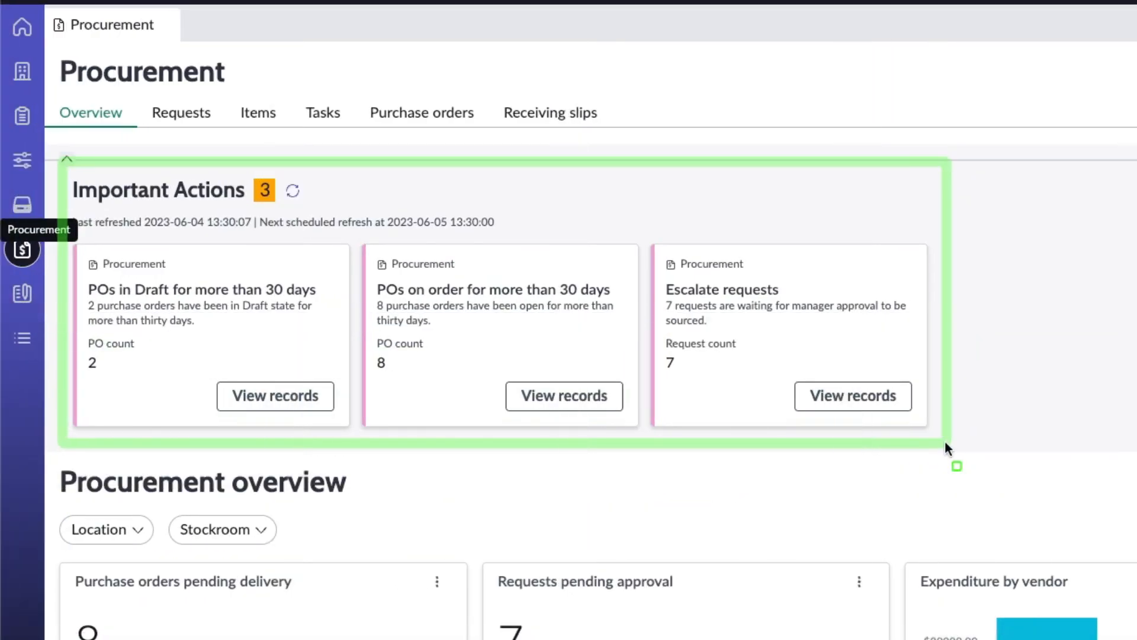
pyautogui.scroll(-3)
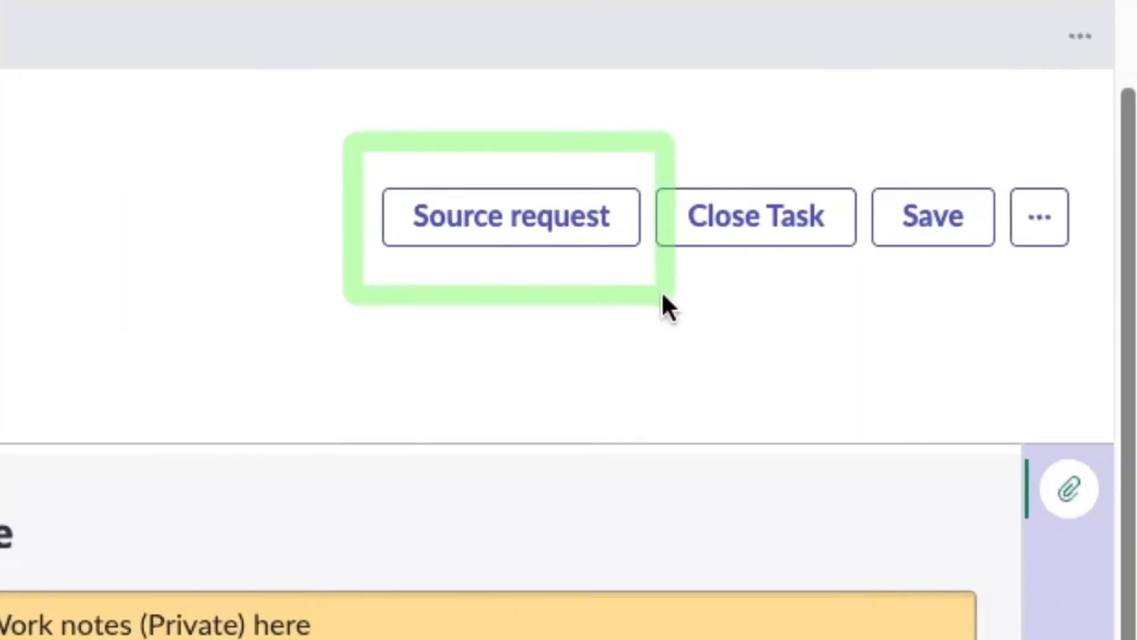
pyautogui.click(510, 216)
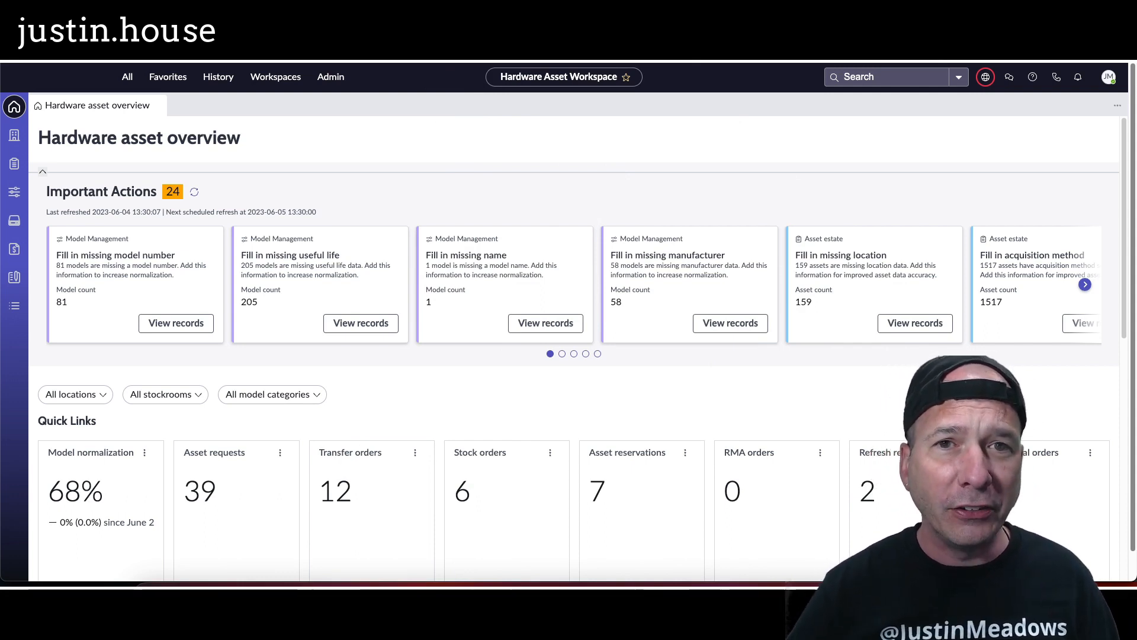
pyautogui.moveTo(414, 74)
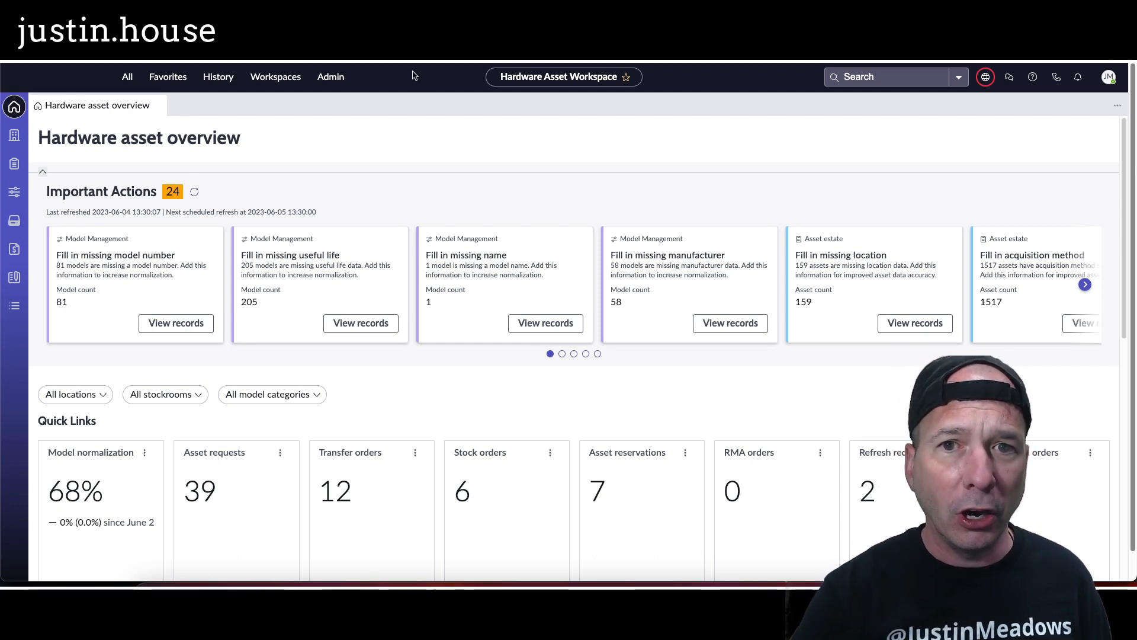
pyautogui.moveTo(414, 117)
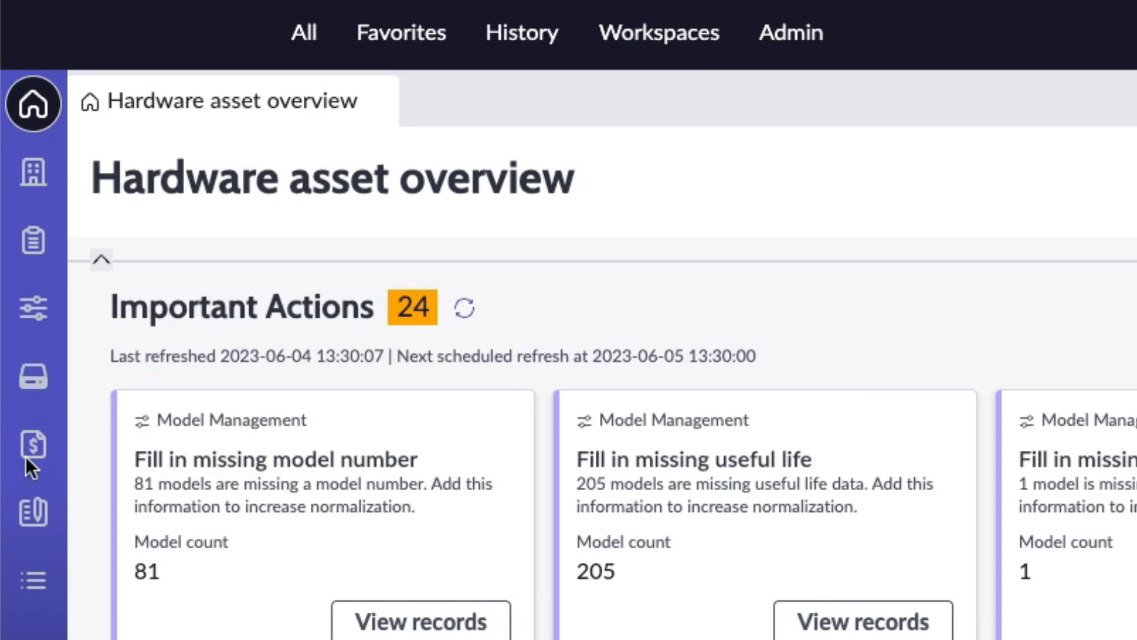
pyautogui.moveTo(32, 445)
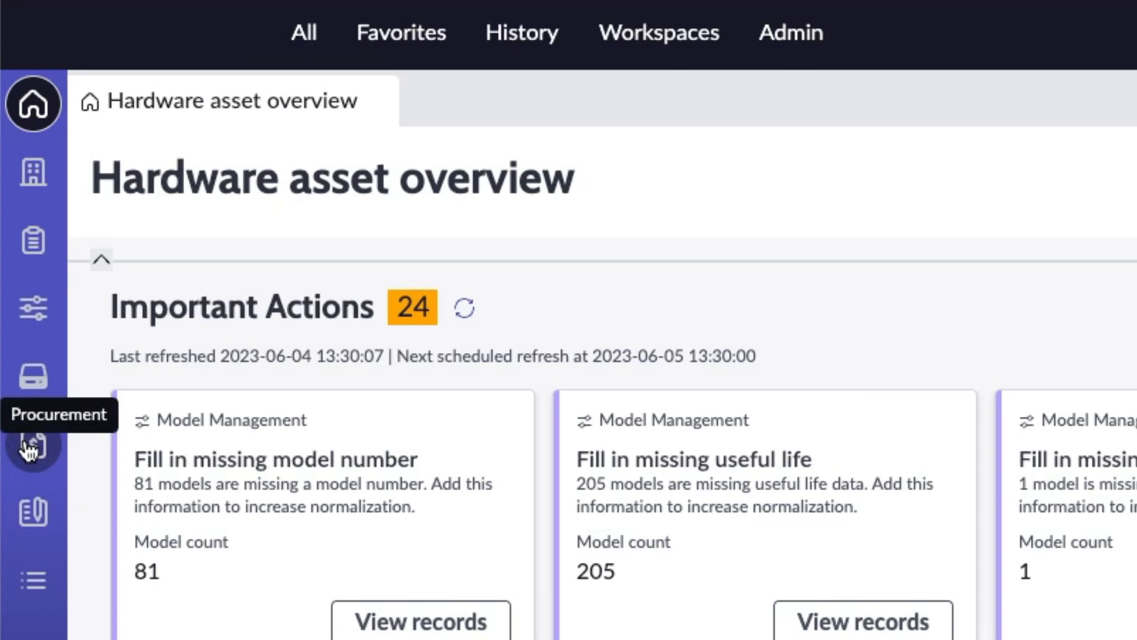
pyautogui.moveTo(33, 172)
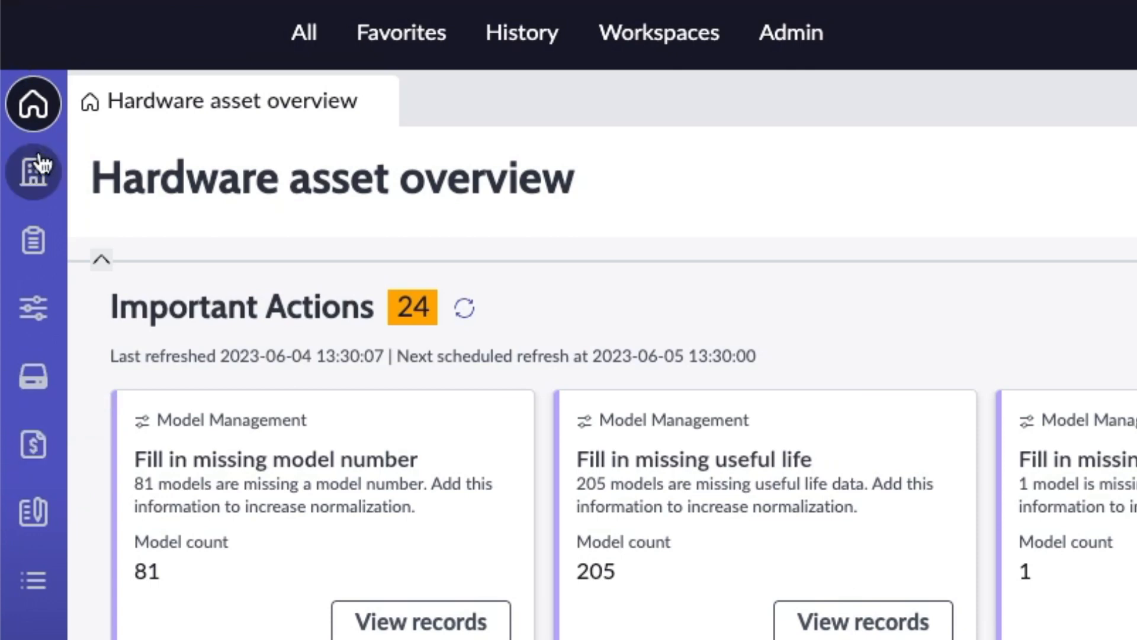
pyautogui.moveTo(34, 172)
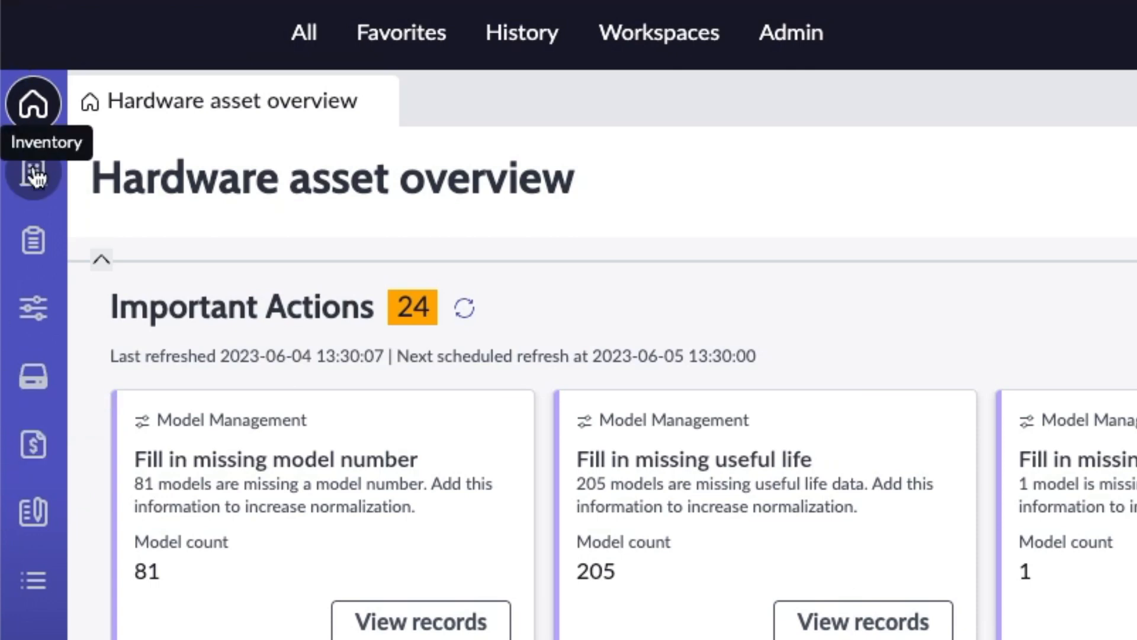
pyautogui.moveTo(33, 241)
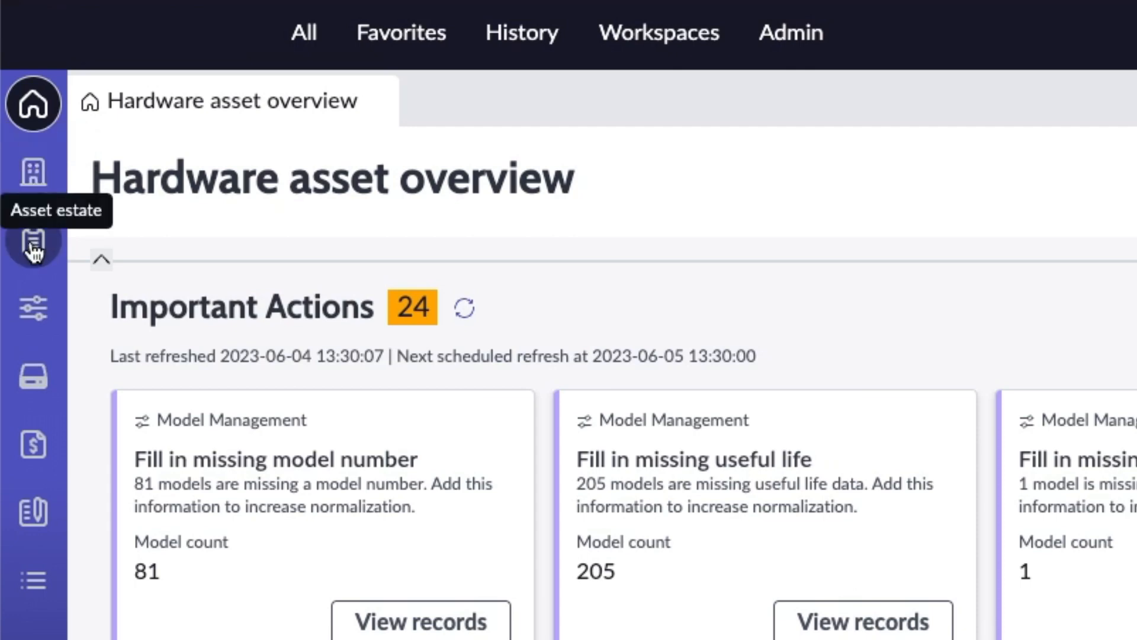
pyautogui.moveTo(33, 308)
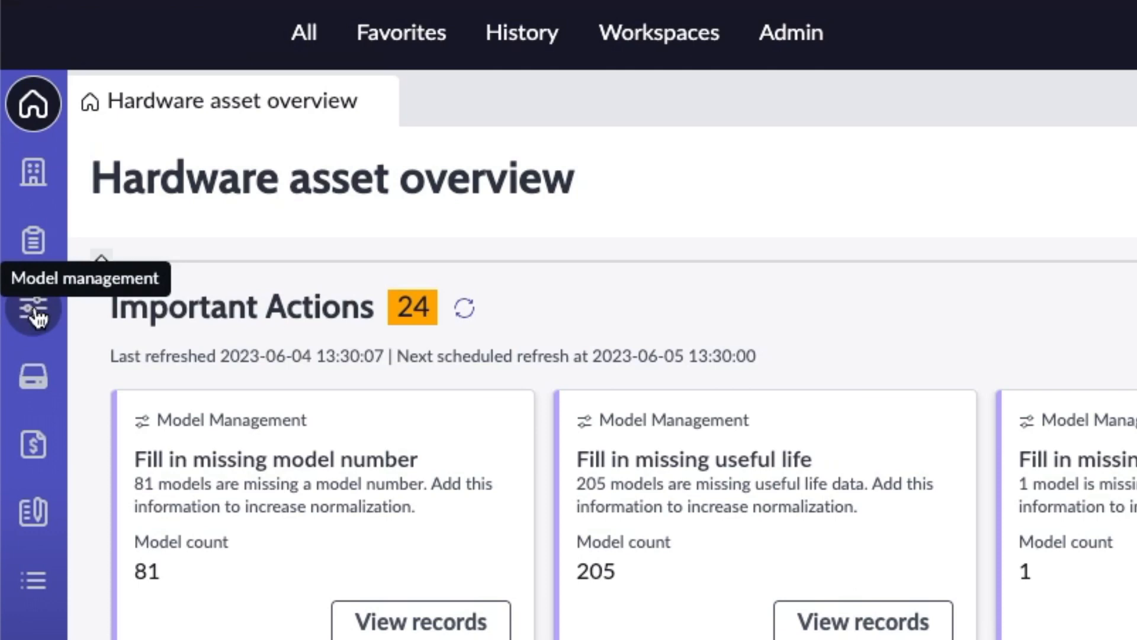
pyautogui.moveTo(32, 377)
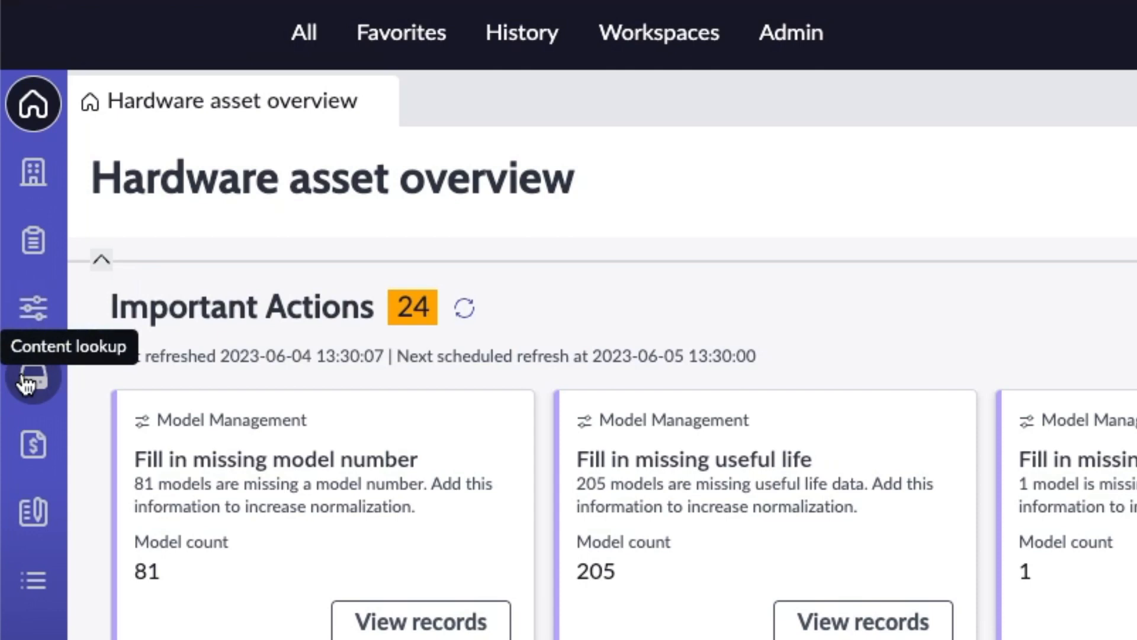
pyautogui.moveTo(32, 446)
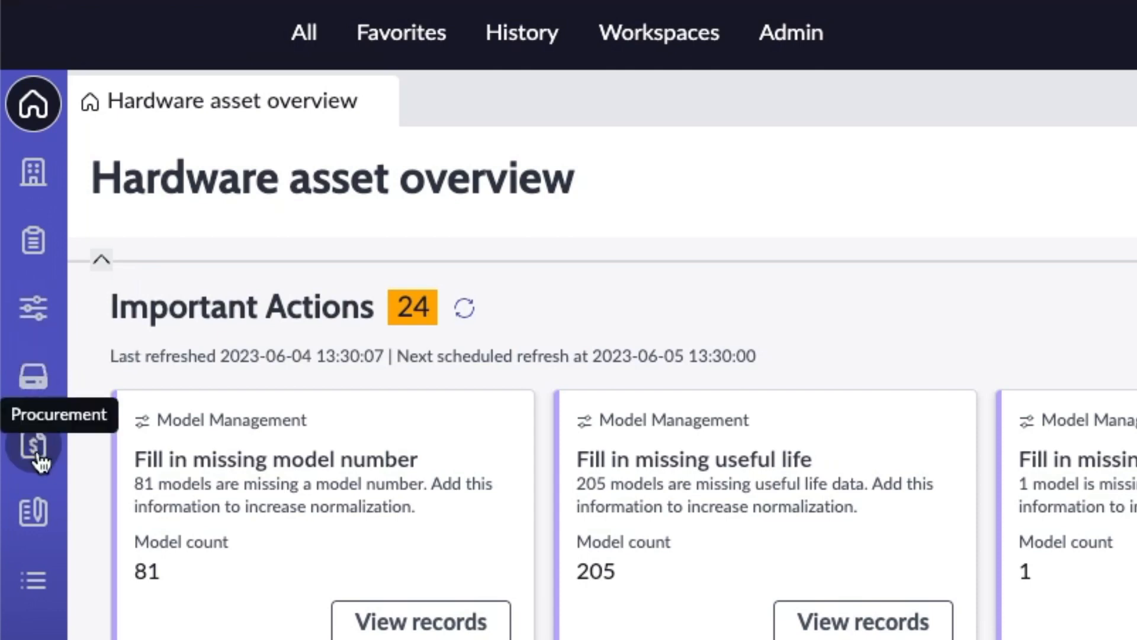
pyautogui.moveTo(33, 520)
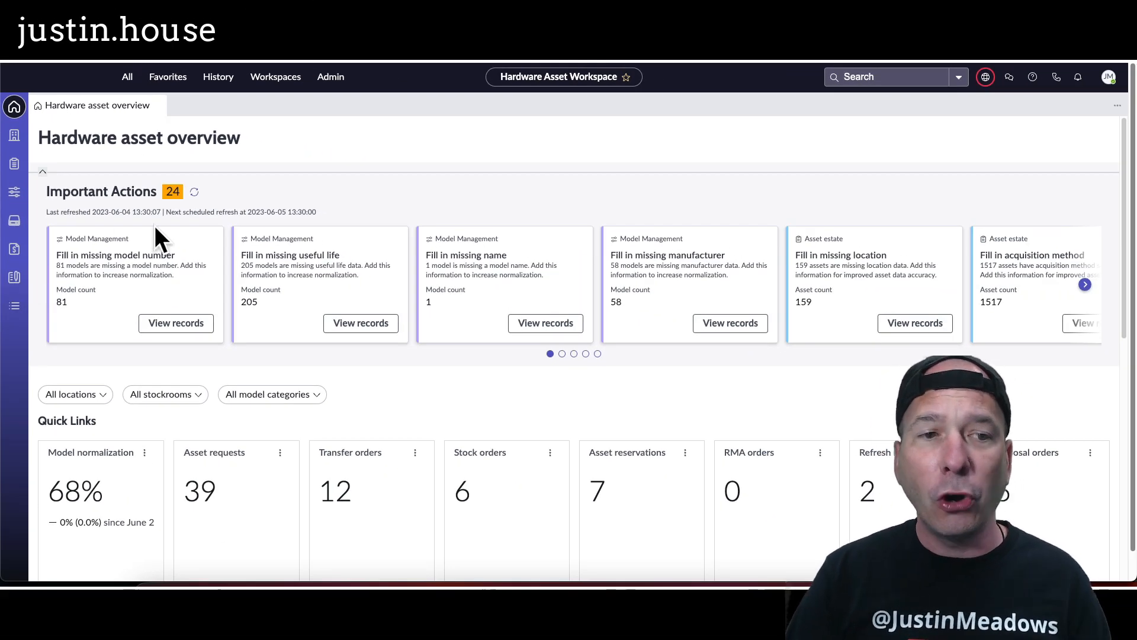
pyautogui.click(13, 249)
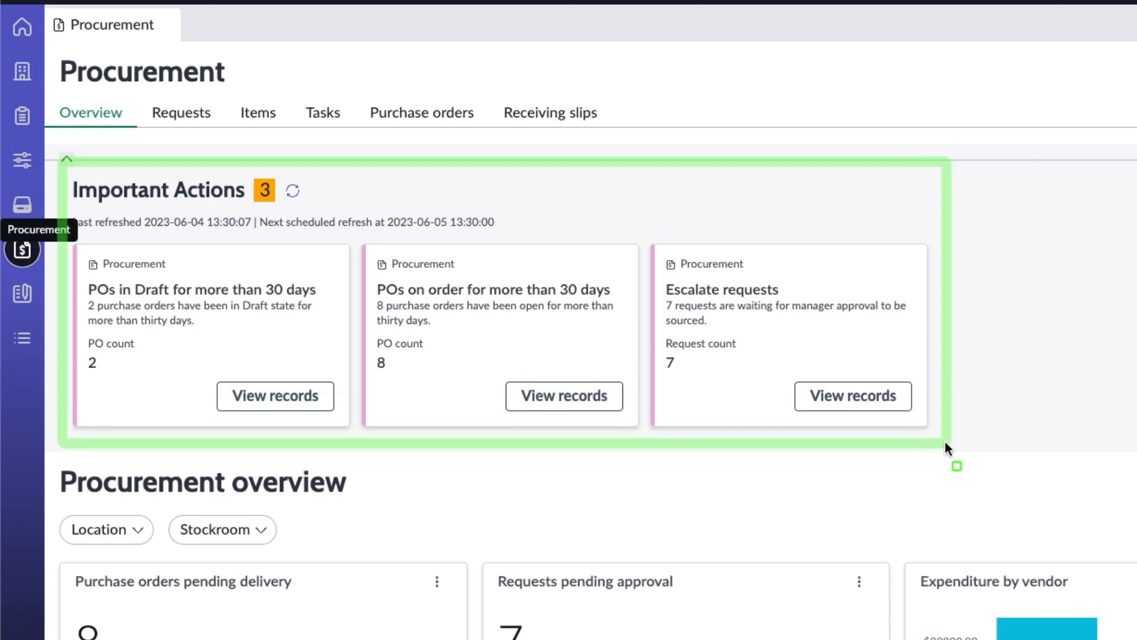
pyautogui.moveTo(995, 343)
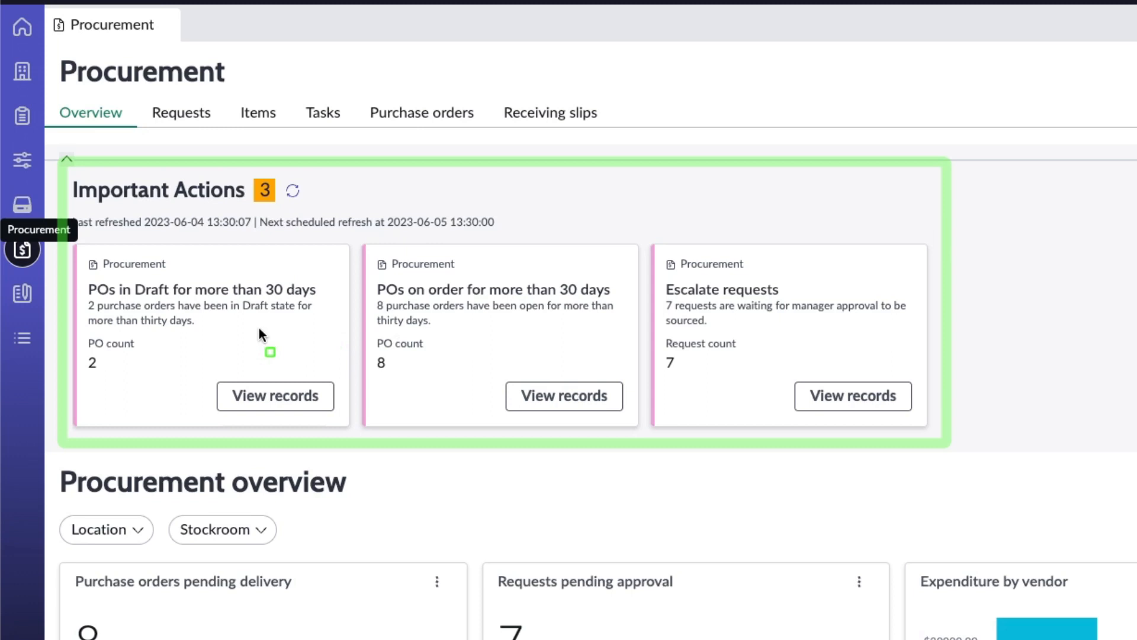
pyautogui.moveTo(69, 277)
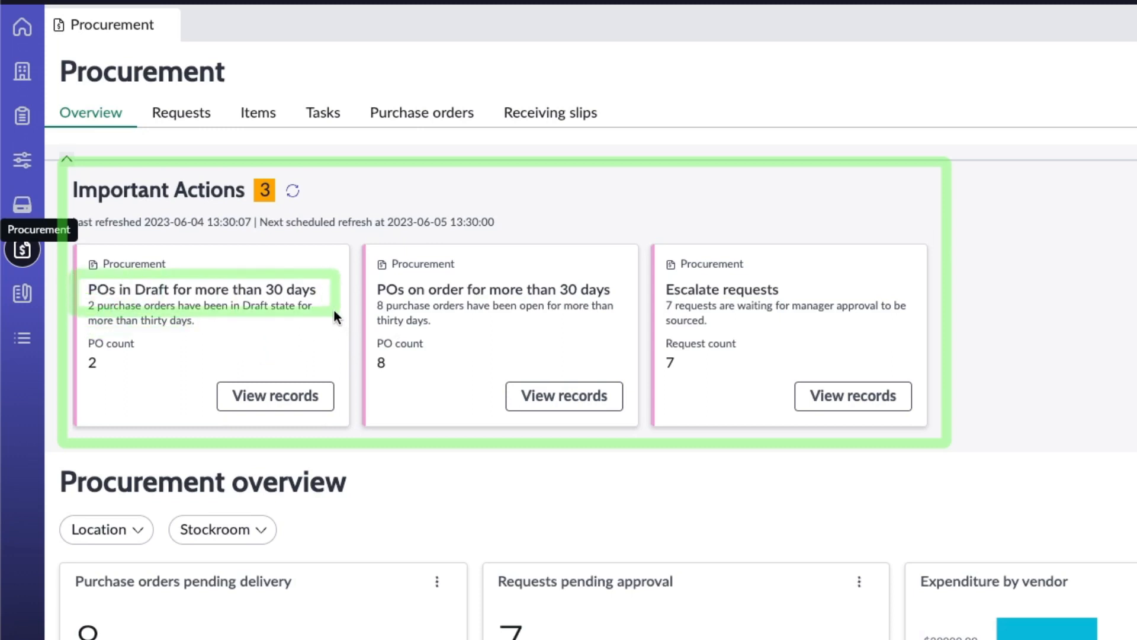
pyautogui.moveTo(354, 297)
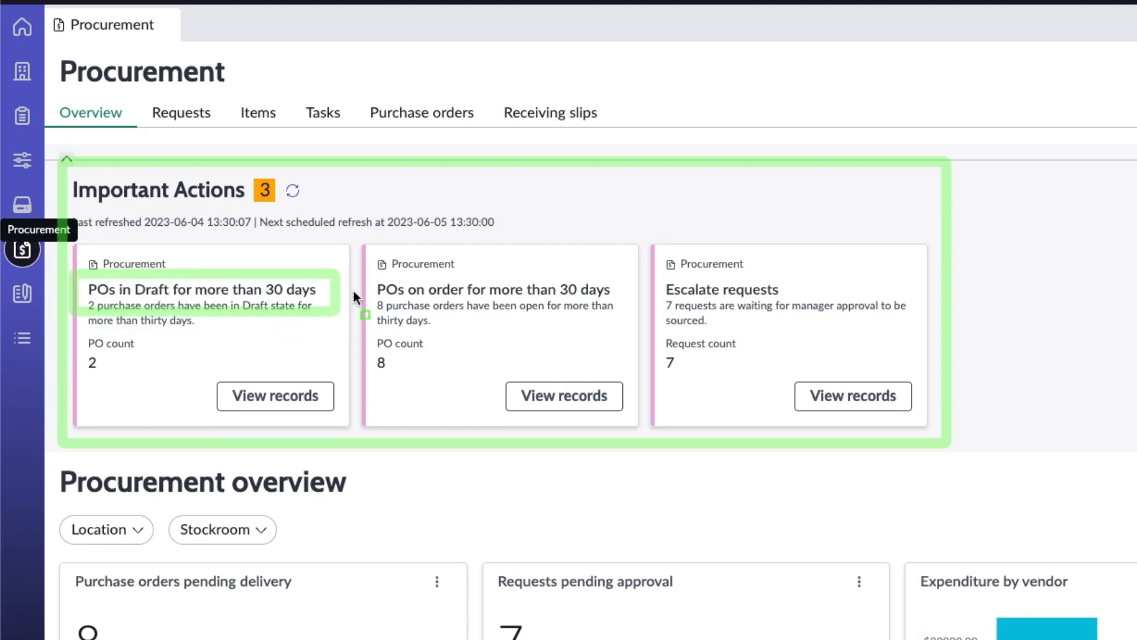
pyautogui.moveTo(625, 312)
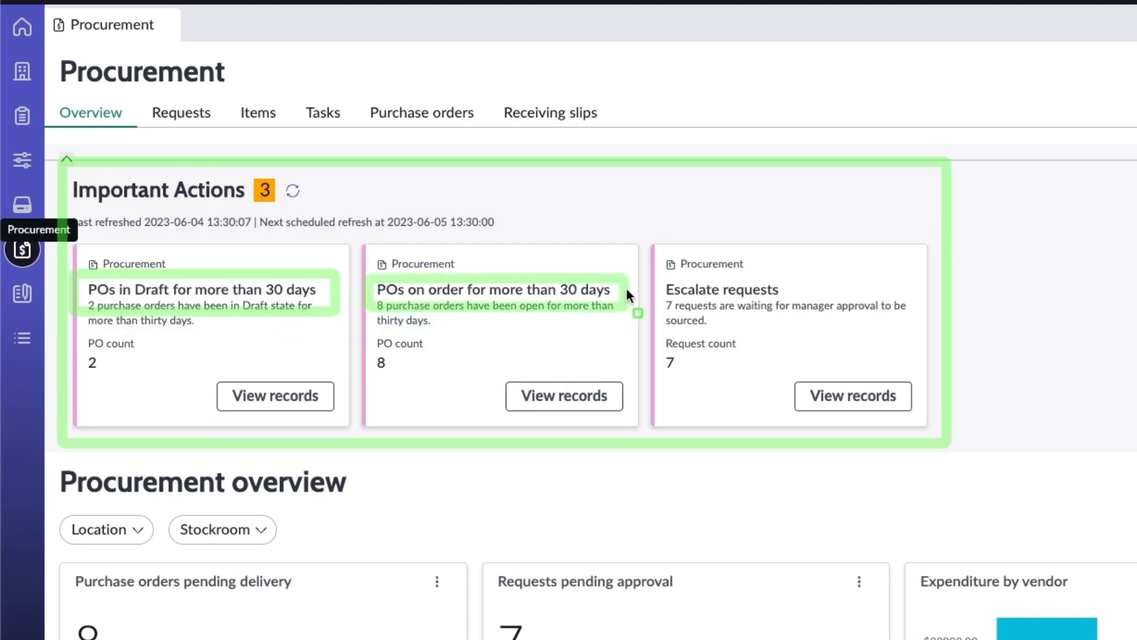
pyautogui.moveTo(668, 288)
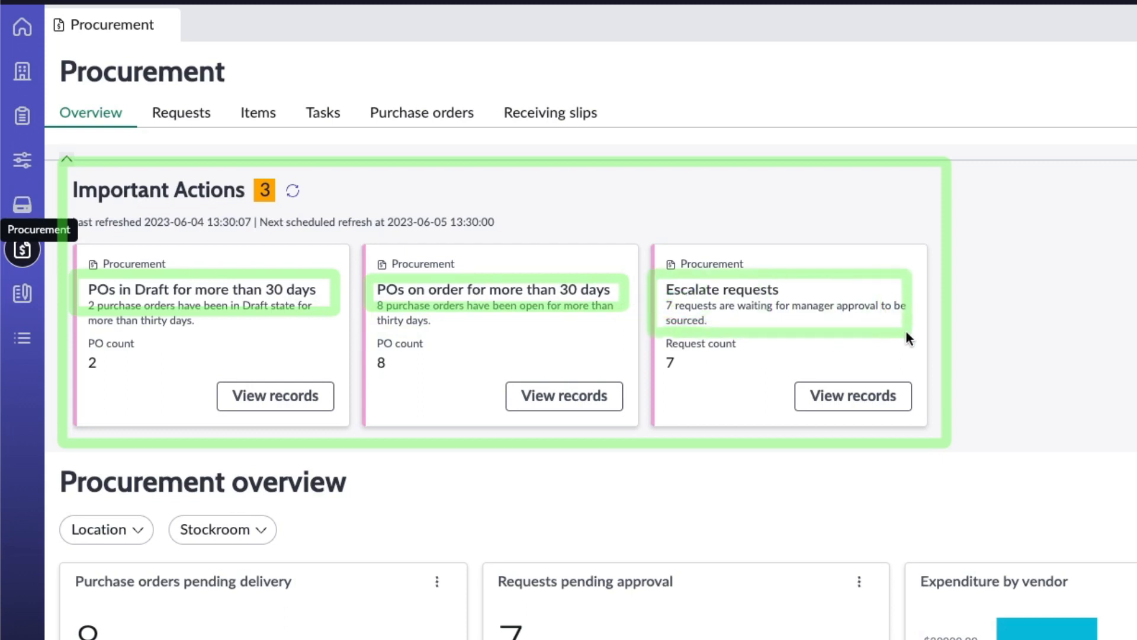
pyautogui.moveTo(921, 337)
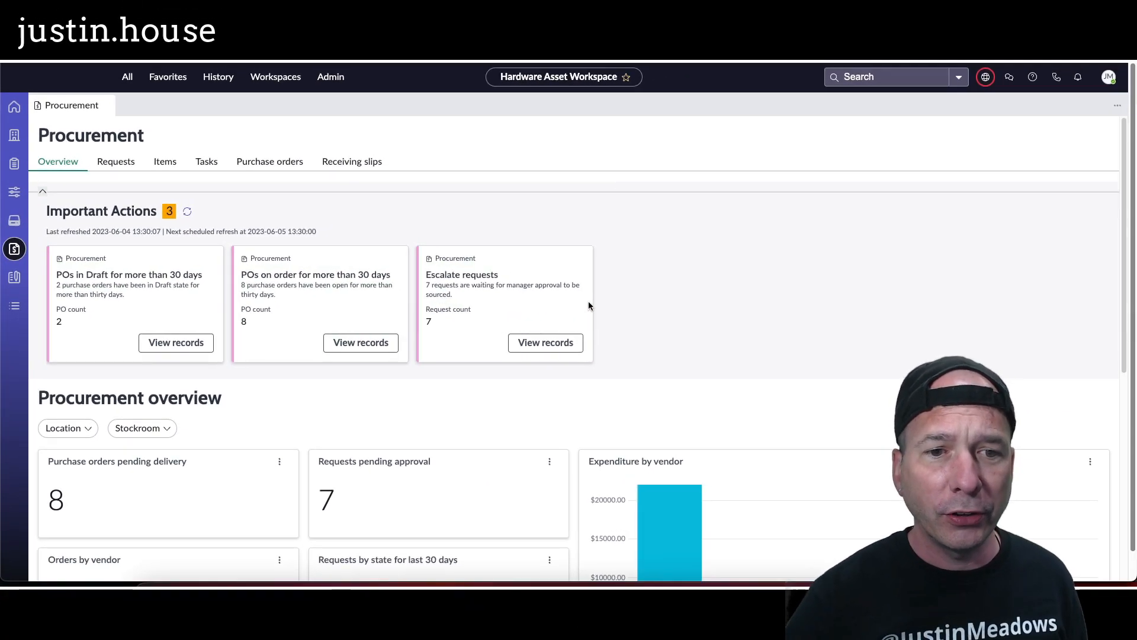
pyautogui.moveTo(85, 183)
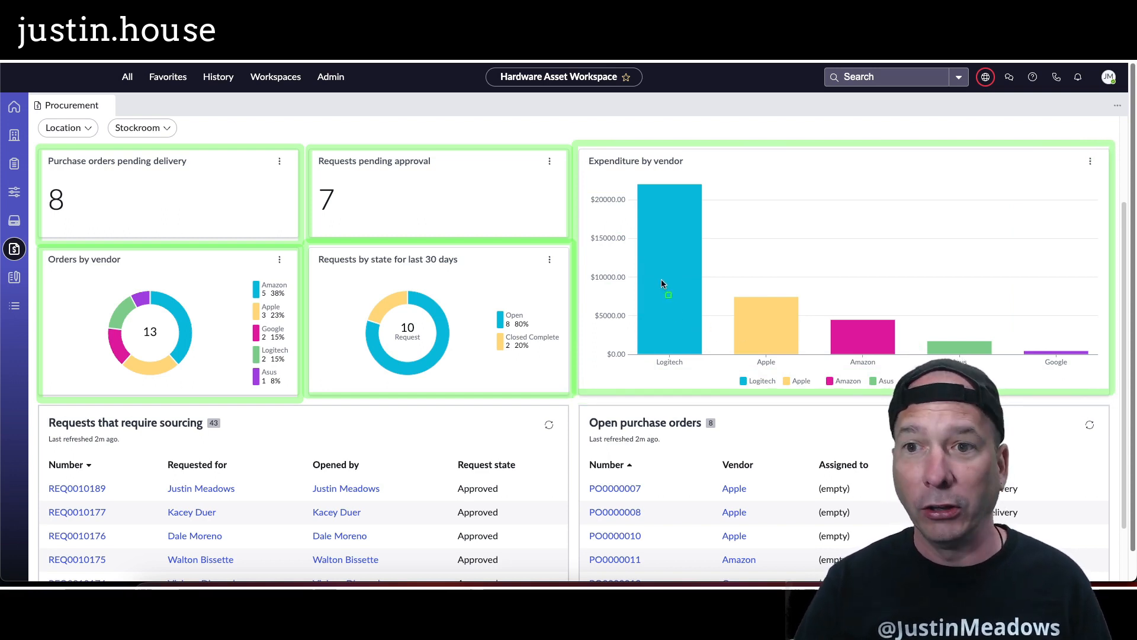
pyautogui.moveTo(676, 270)
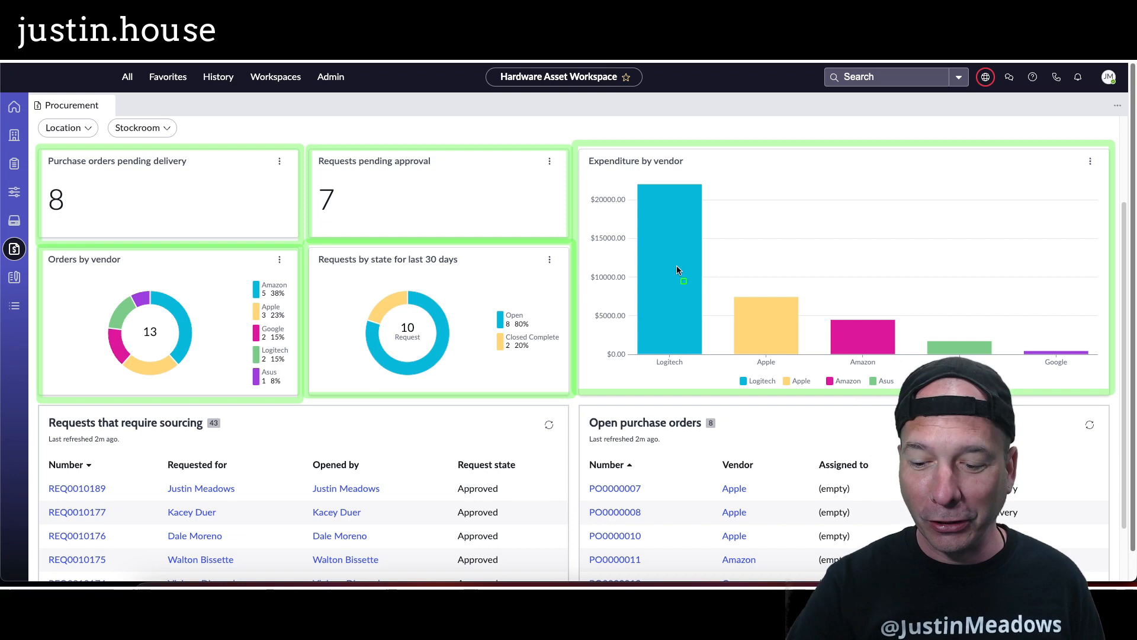
# Step: Scroll to the vendor charts, 43 requests needing sourcing, and 8 open purchase orders
pyautogui.scroll(-3)
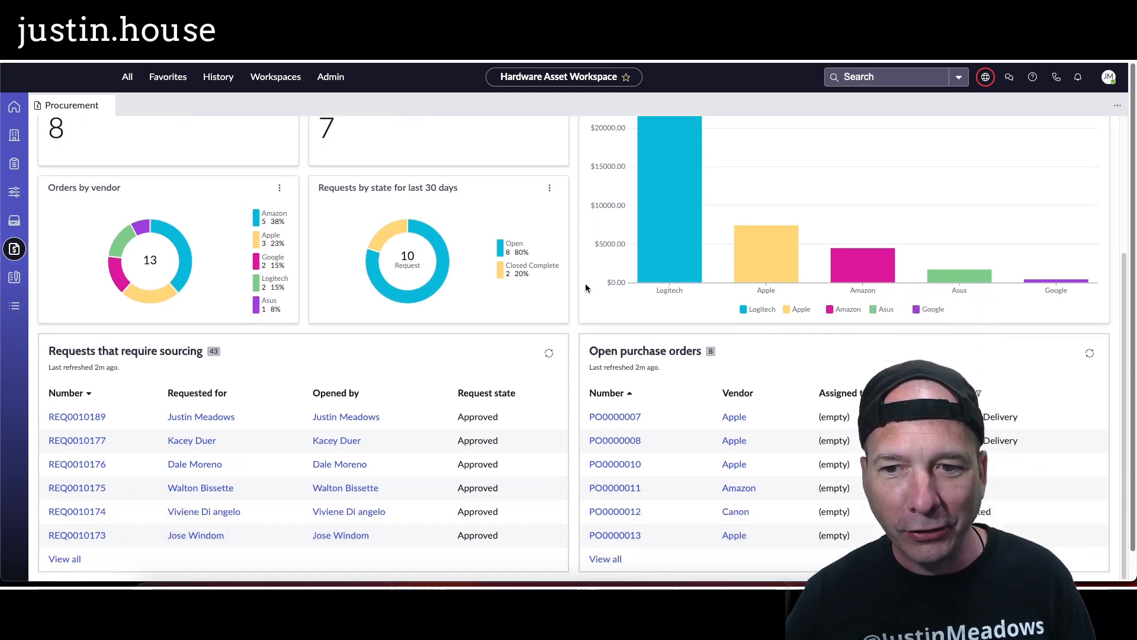
pyautogui.scroll(-3)
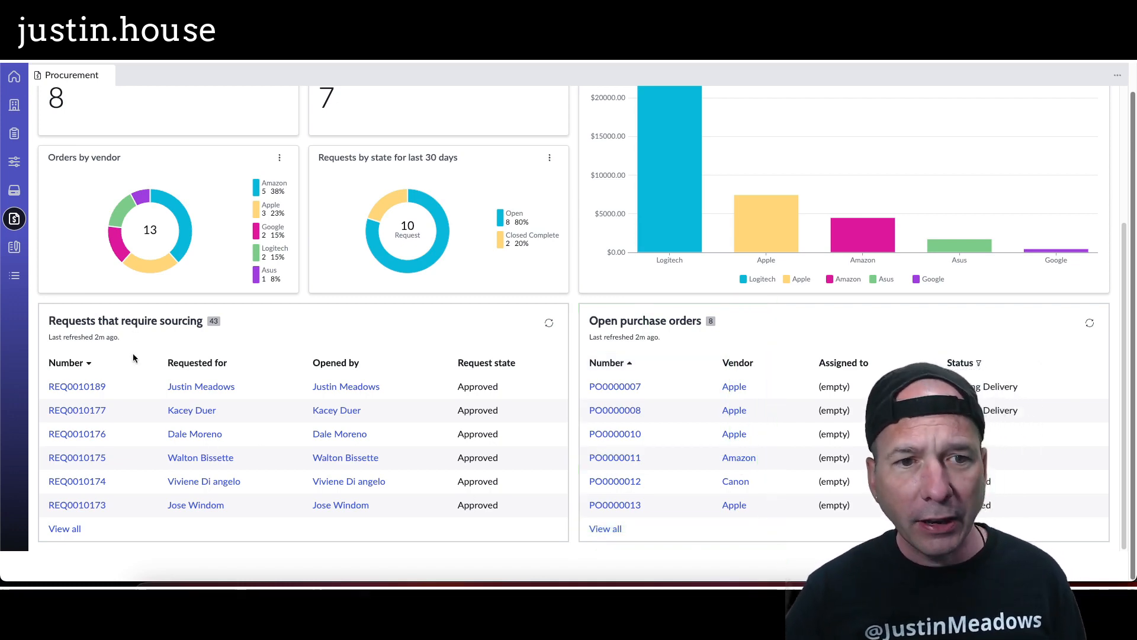
pyautogui.click(64, 216)
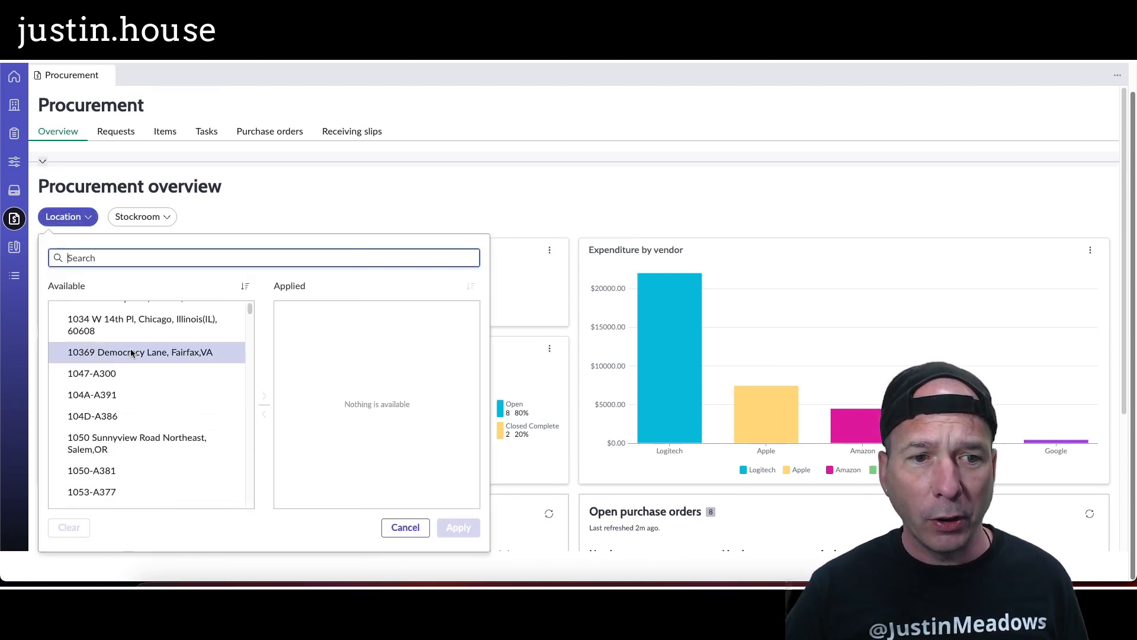
pyautogui.click(146, 352)
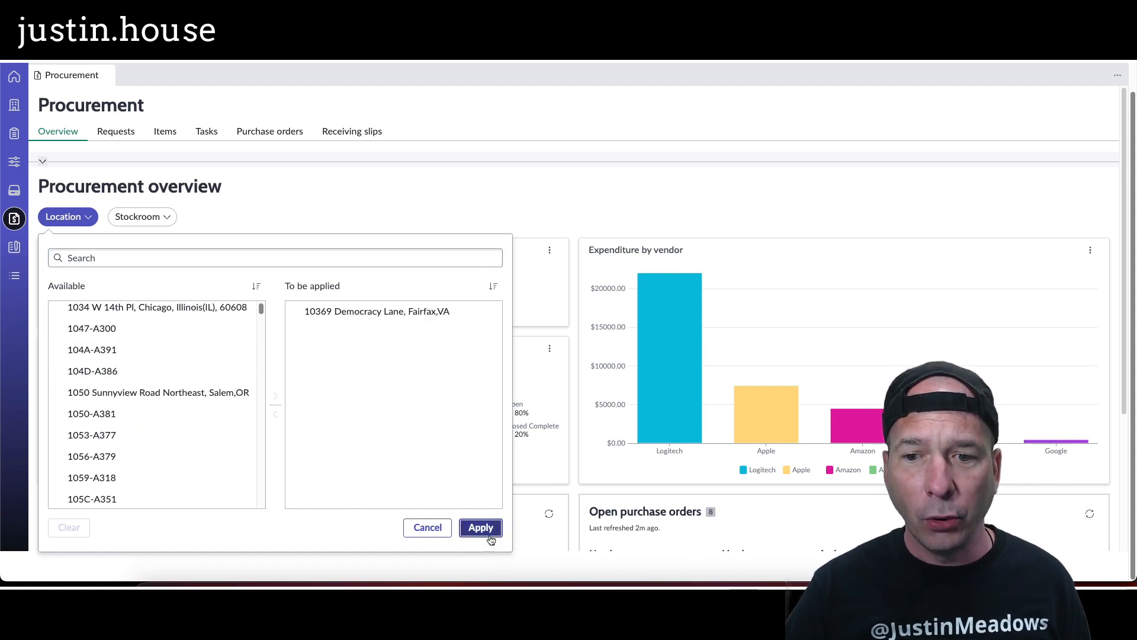
pyautogui.click(480, 527)
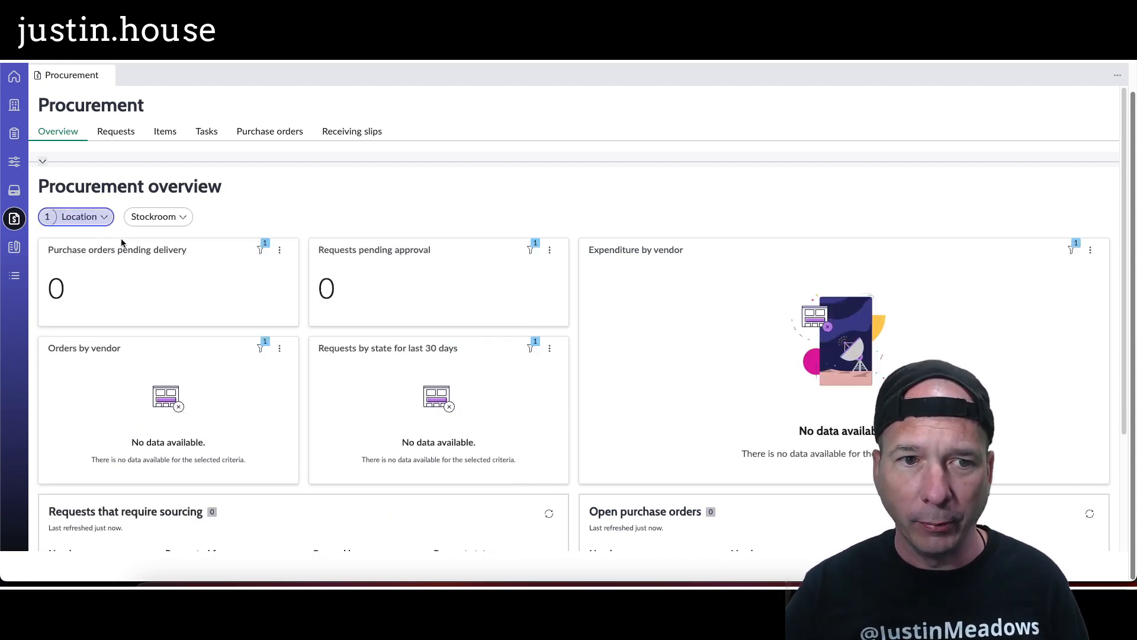
pyautogui.click(46, 216)
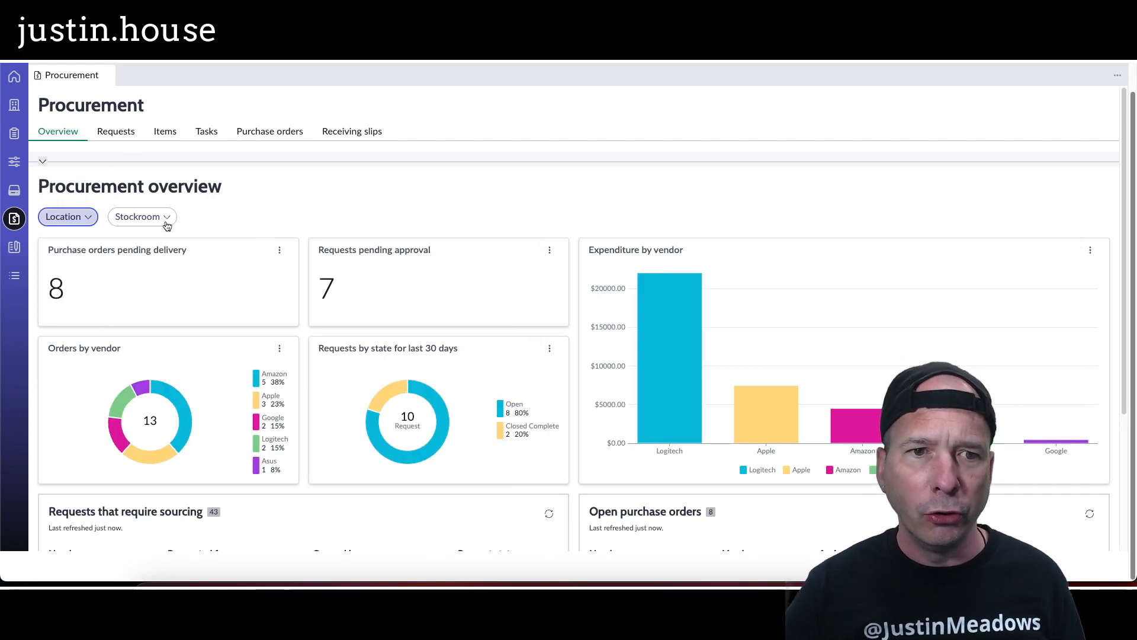
pyautogui.click(142, 216)
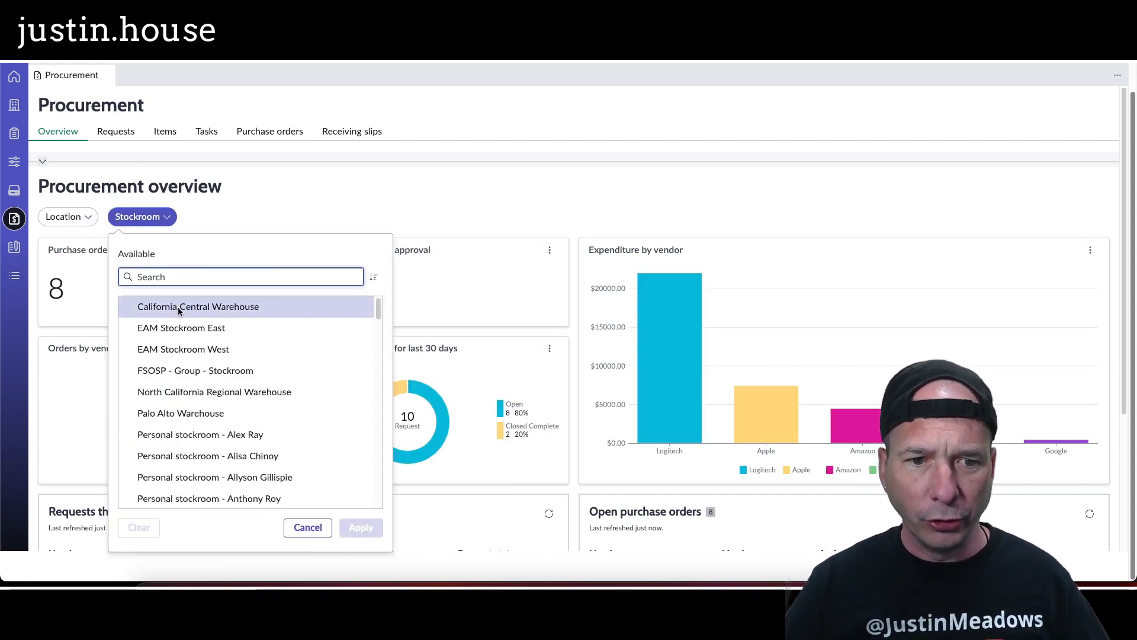
pyautogui.click(180, 456)
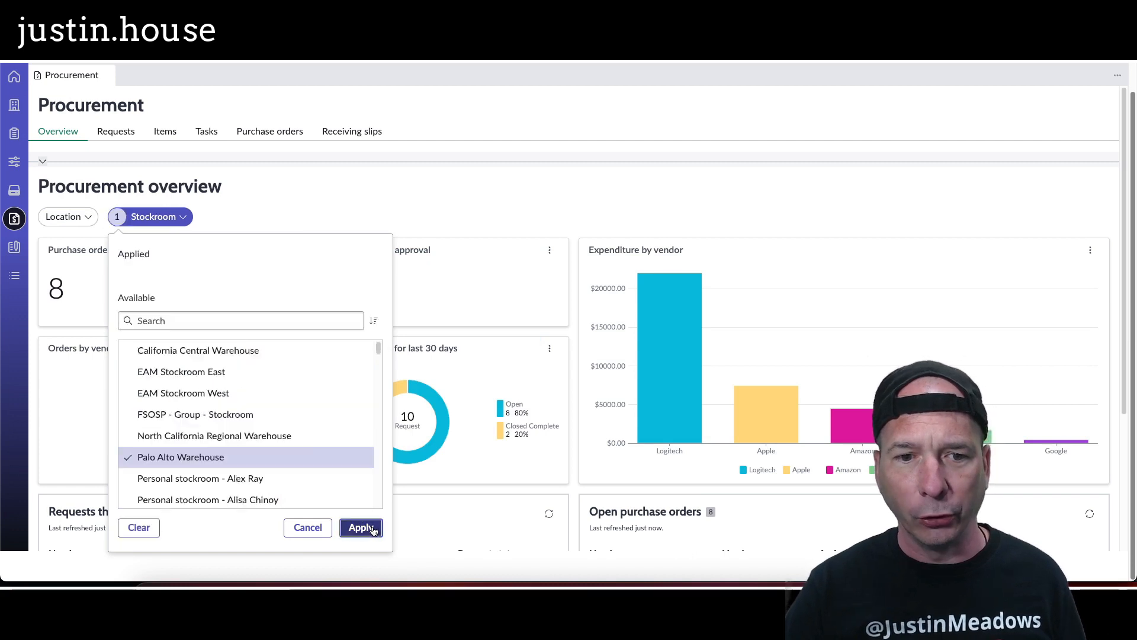
pyautogui.click(361, 527)
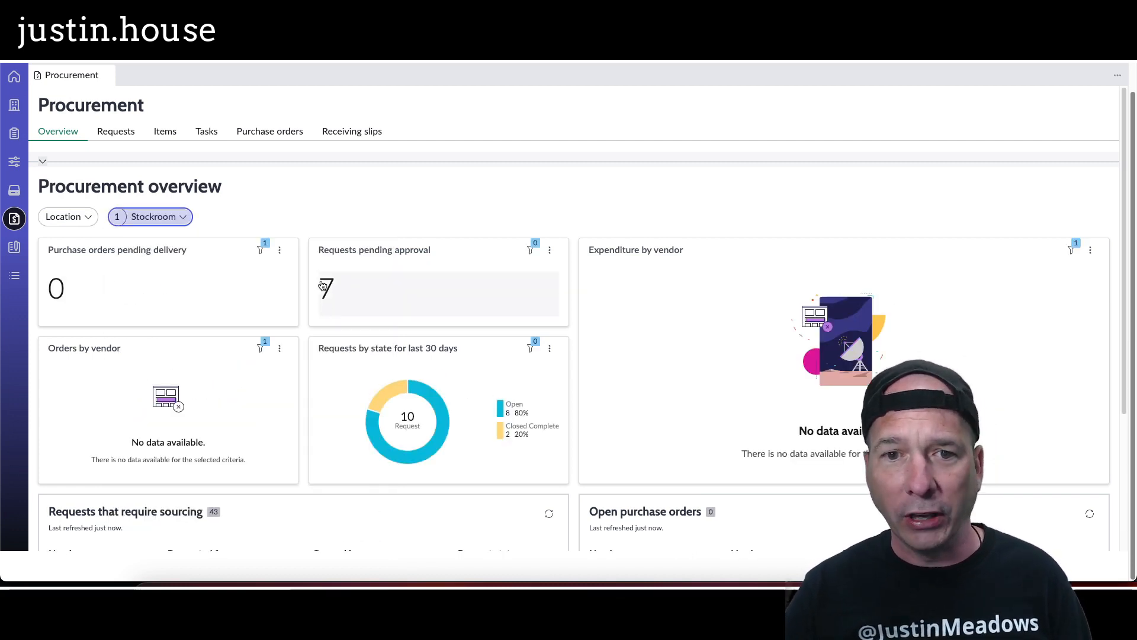
pyautogui.click(153, 216)
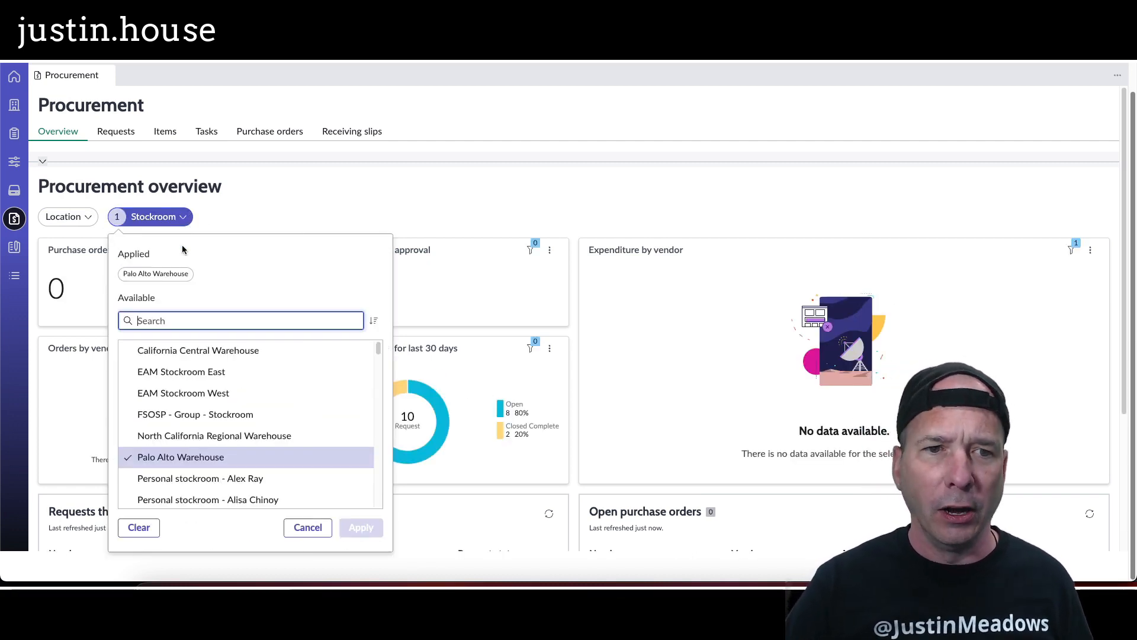
pyautogui.click(361, 528)
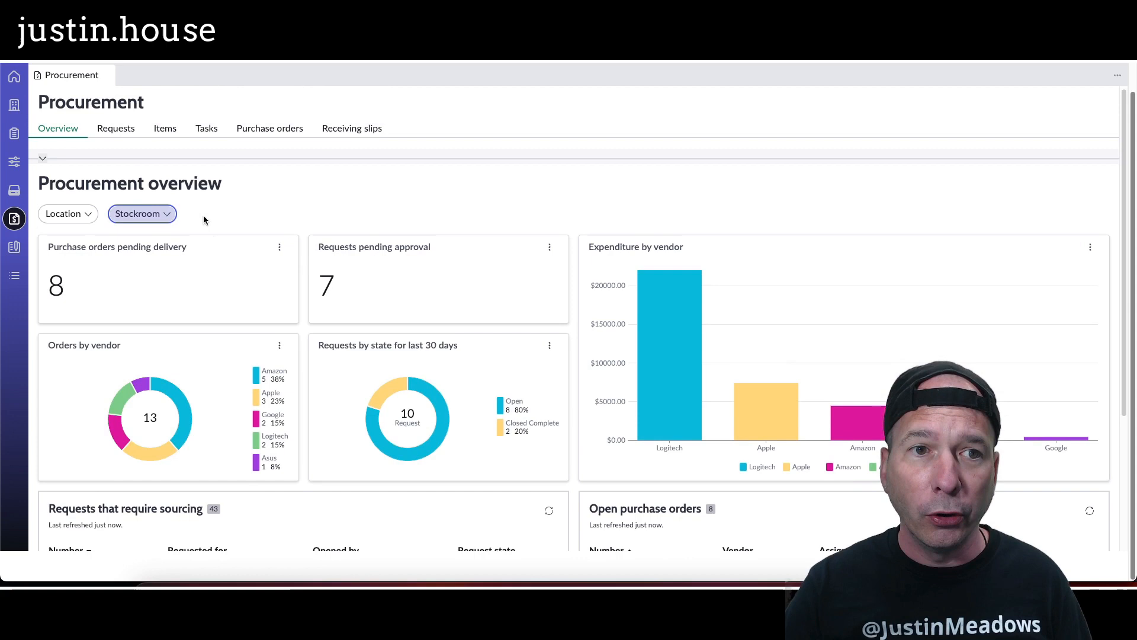
# Step: Browse the Requests, Items and Tasks lists, ending on the 15 purchase orders
pyautogui.click(115, 129)
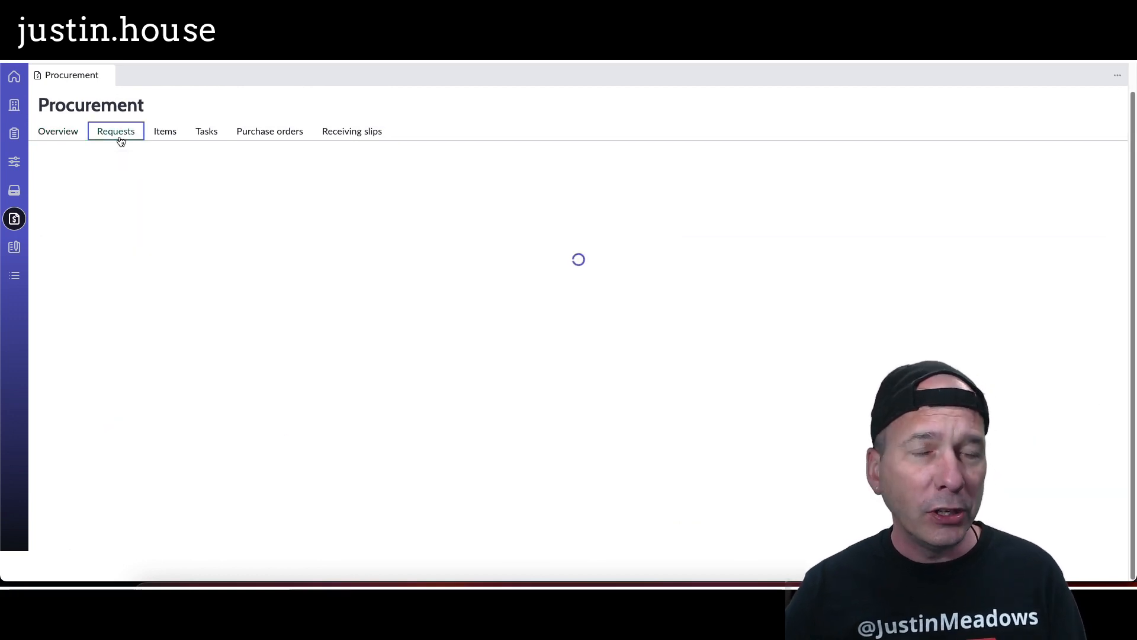
pyautogui.click(165, 132)
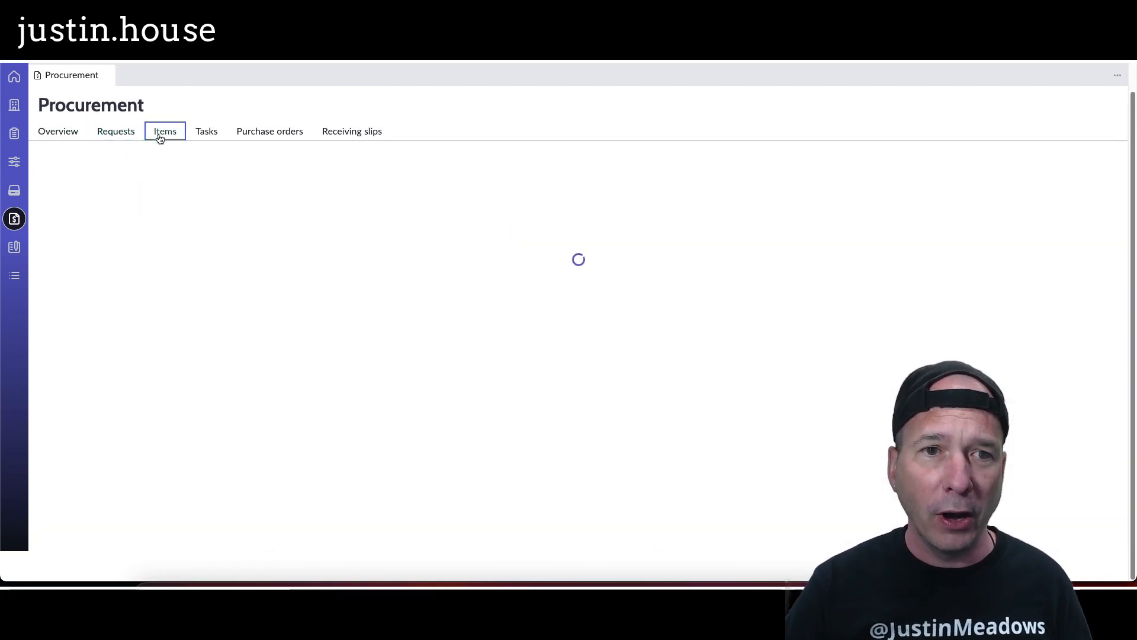
pyautogui.click(165, 132)
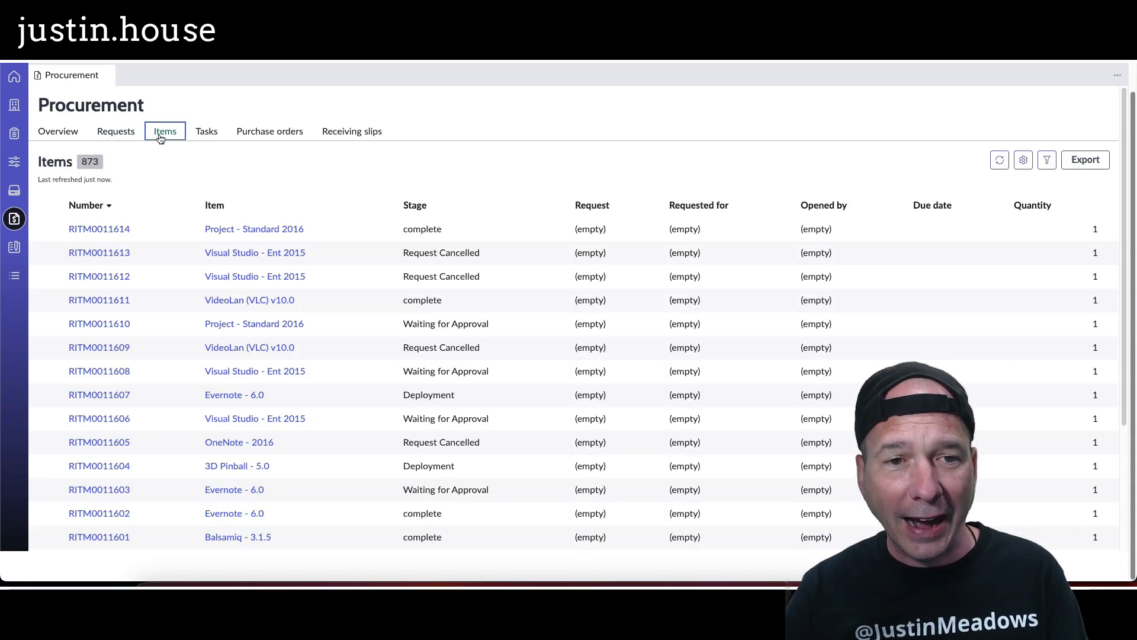
pyautogui.click(207, 131)
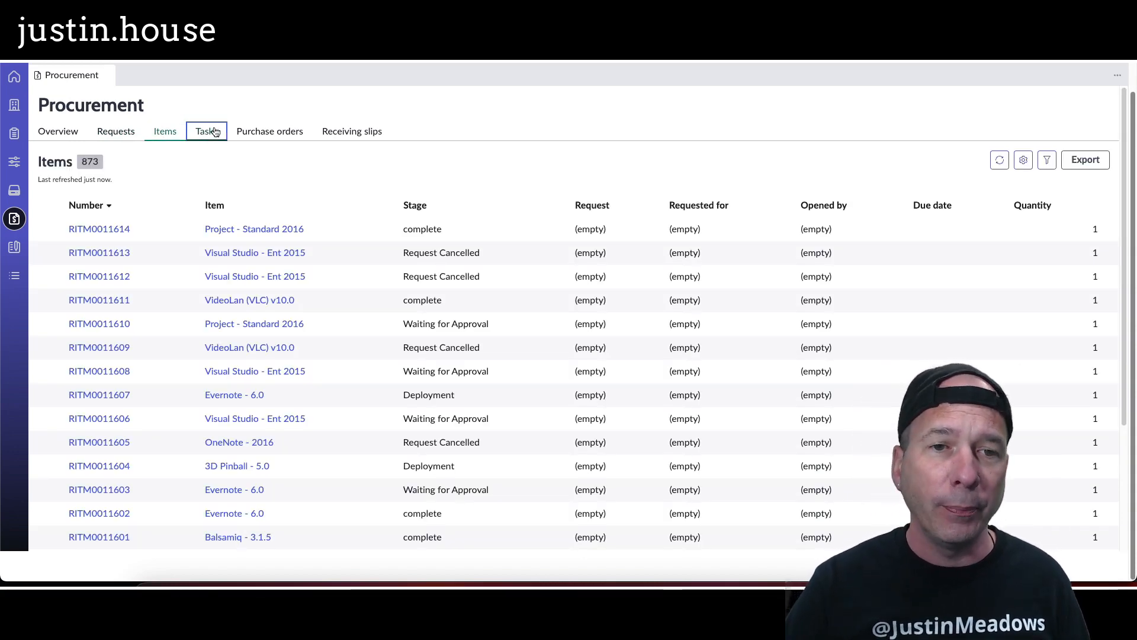
pyautogui.click(206, 131)
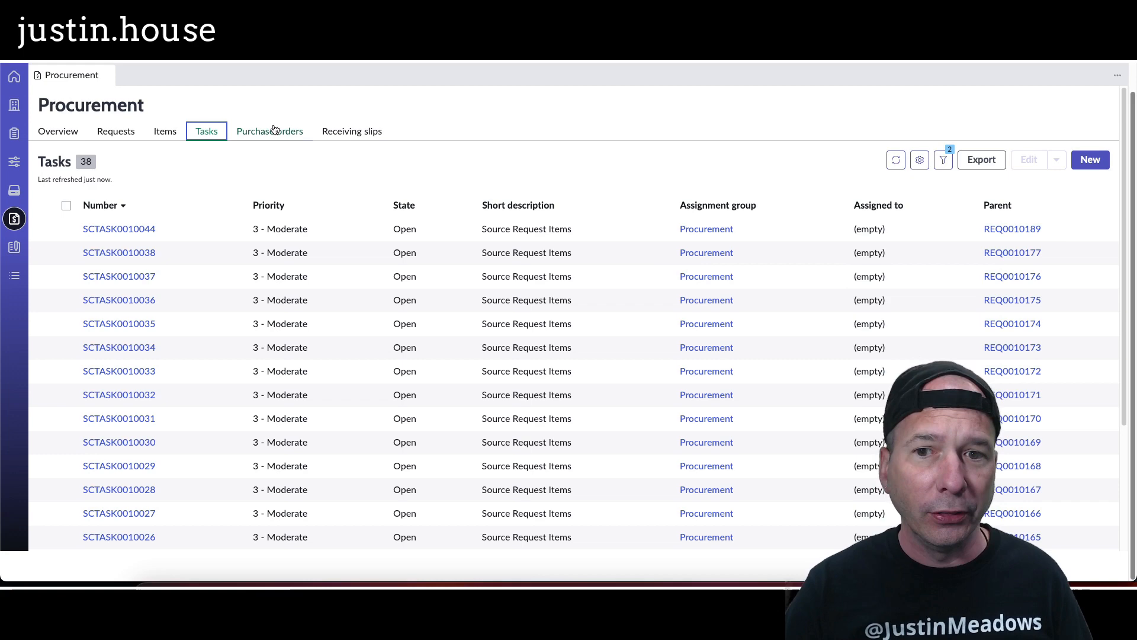
pyautogui.click(269, 132)
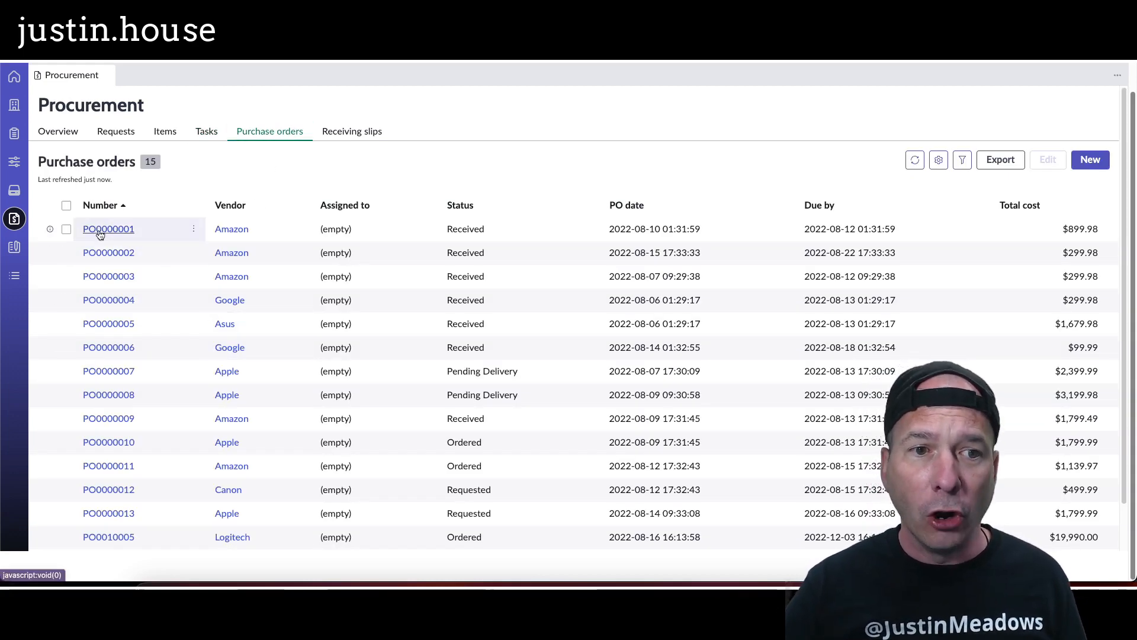
pyautogui.click(108, 228)
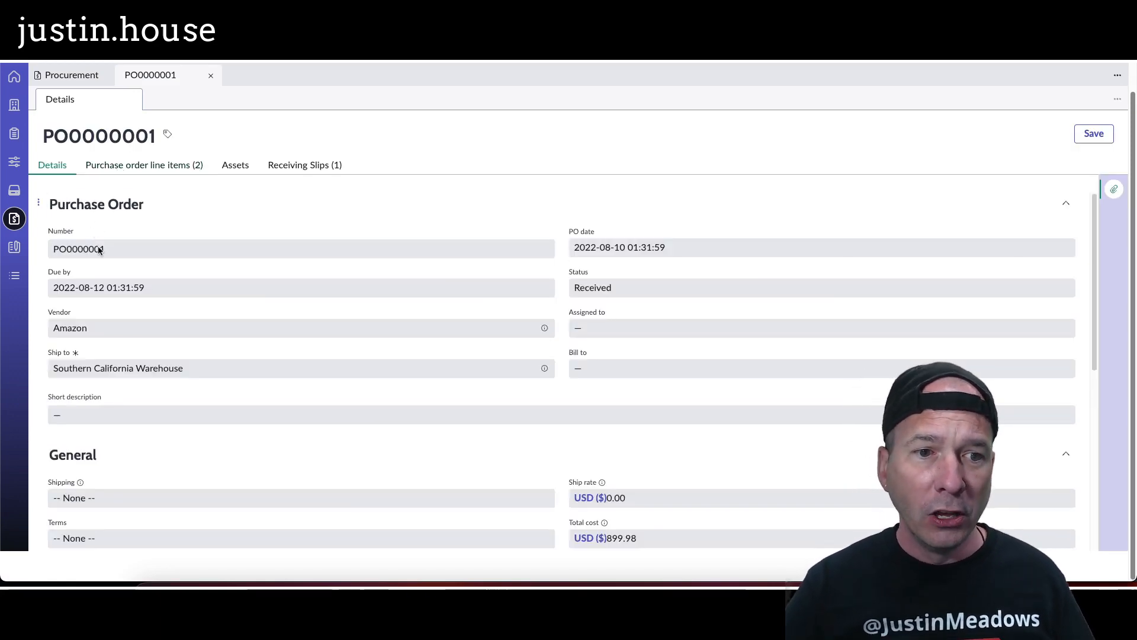
pyautogui.click(143, 165)
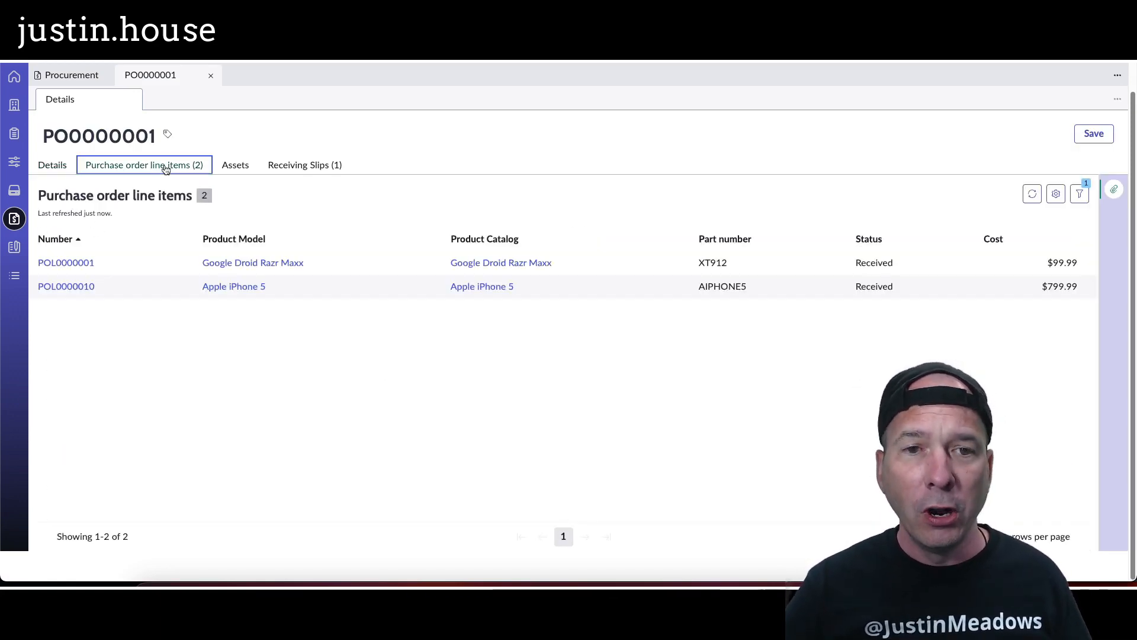
pyautogui.click(304, 164)
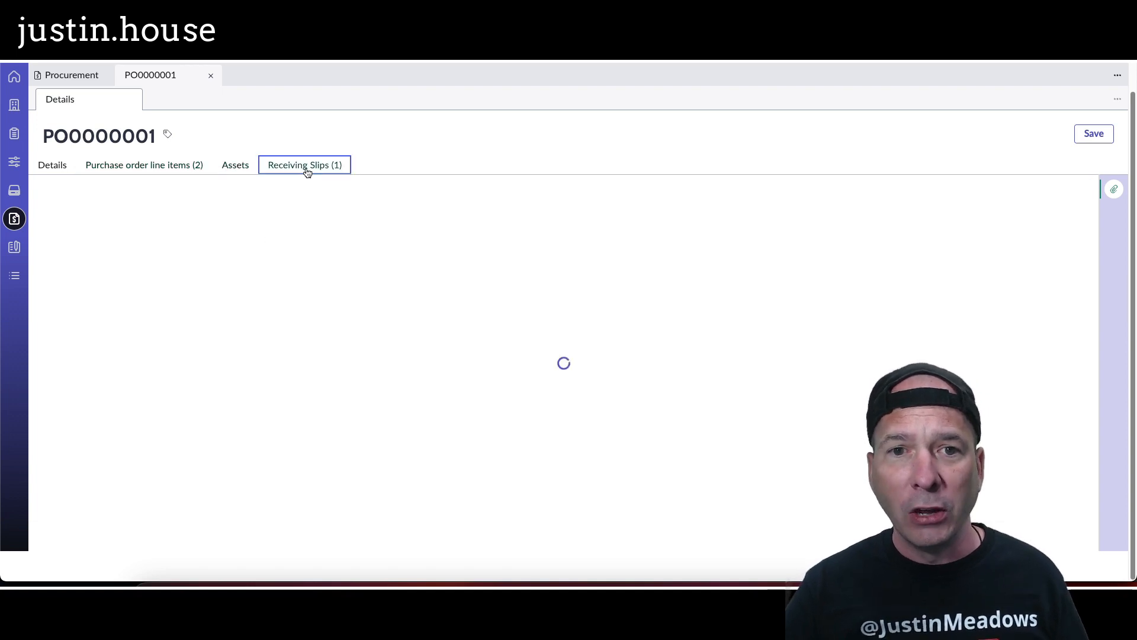
pyautogui.click(304, 164)
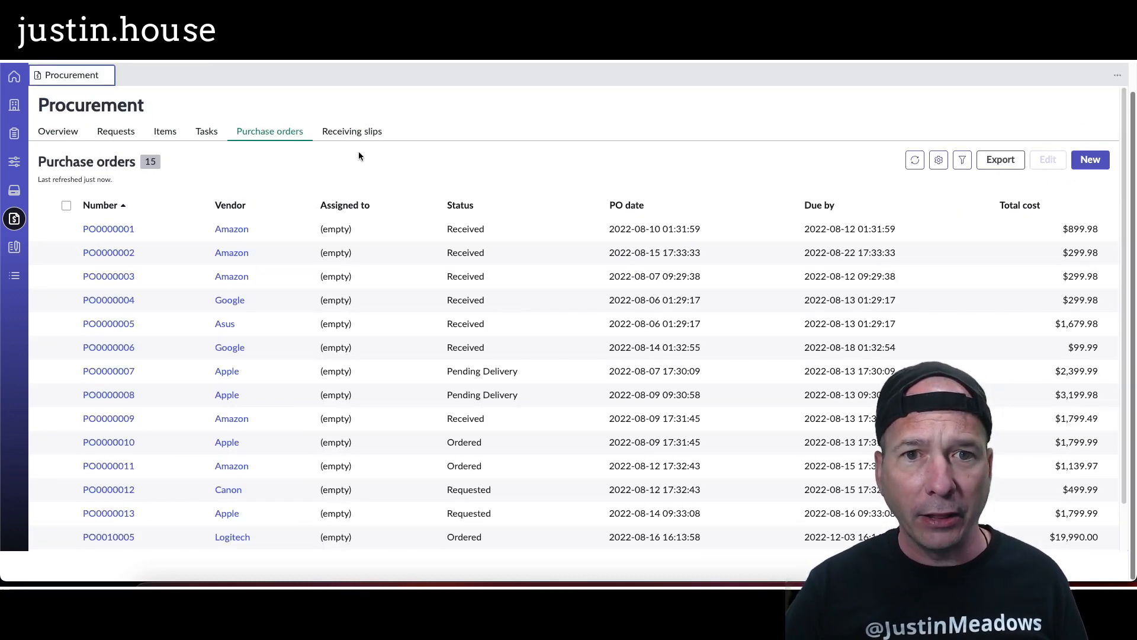
# Step: Review receiving slip RCS0000001's two lines for PO0000001, then close it
pyautogui.click(352, 132)
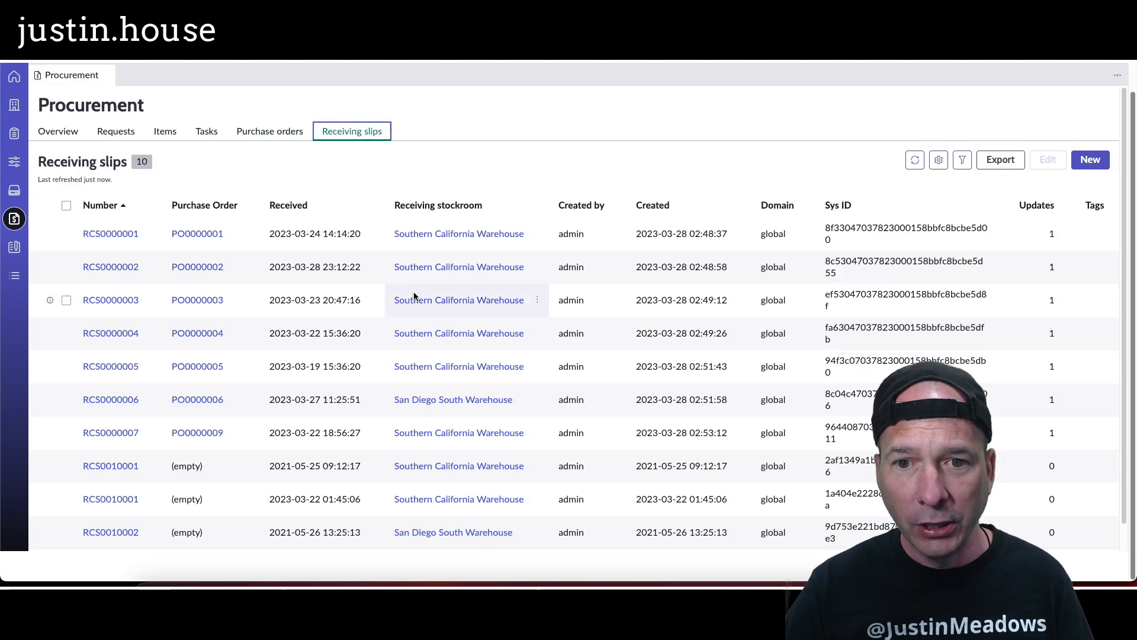
pyautogui.click(110, 232)
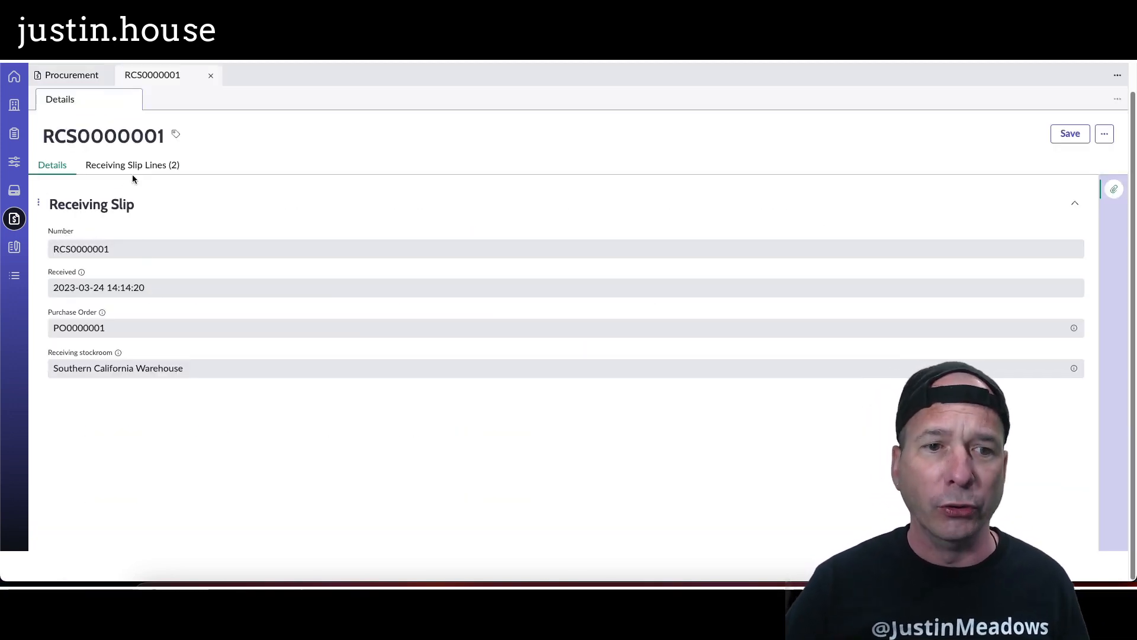
pyautogui.click(132, 164)
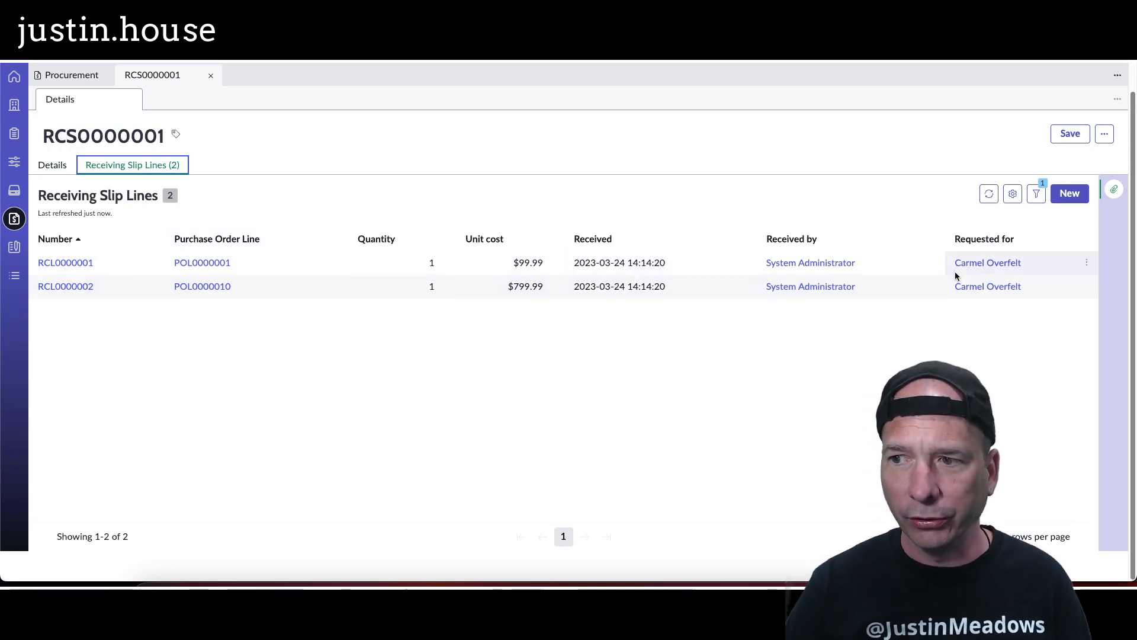
pyautogui.moveTo(987, 262)
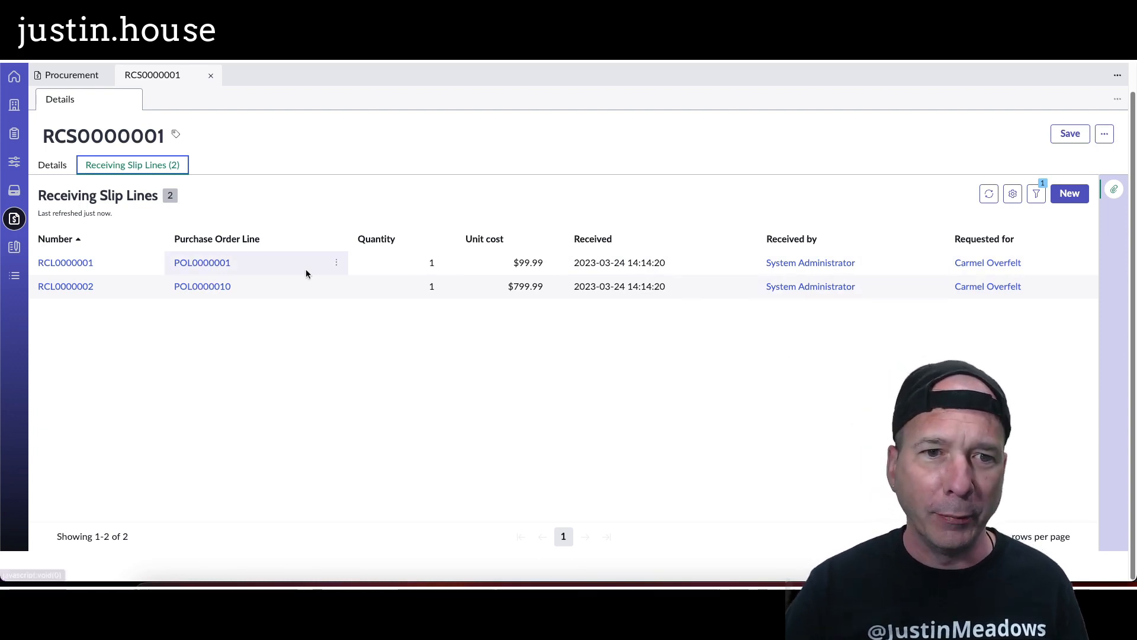
pyautogui.moveTo(322, 271)
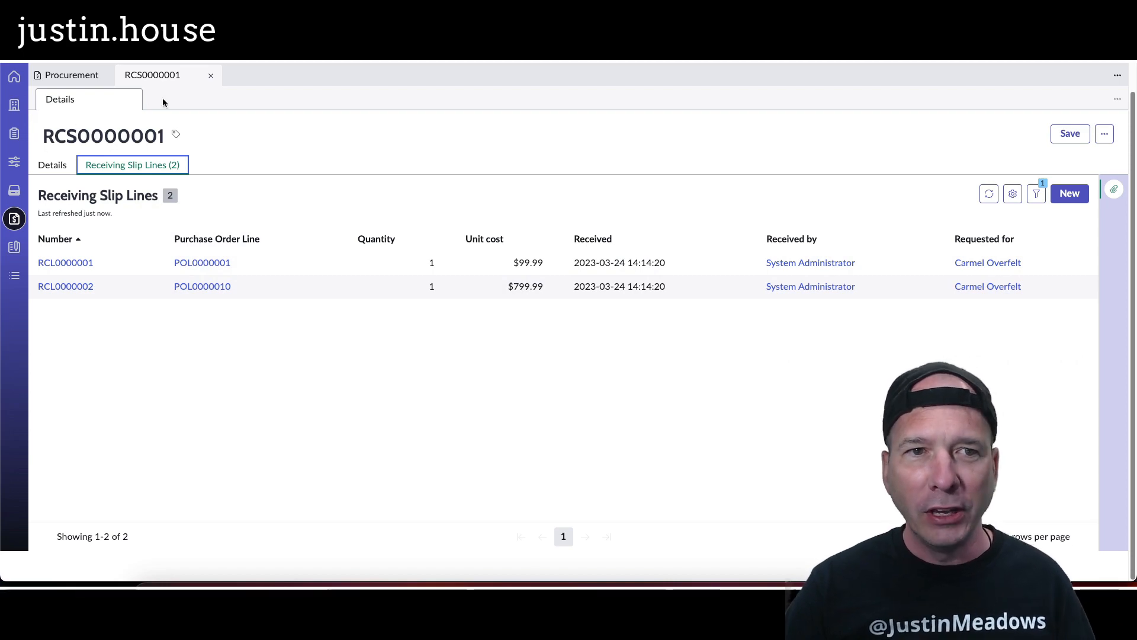
pyautogui.moveTo(210, 75)
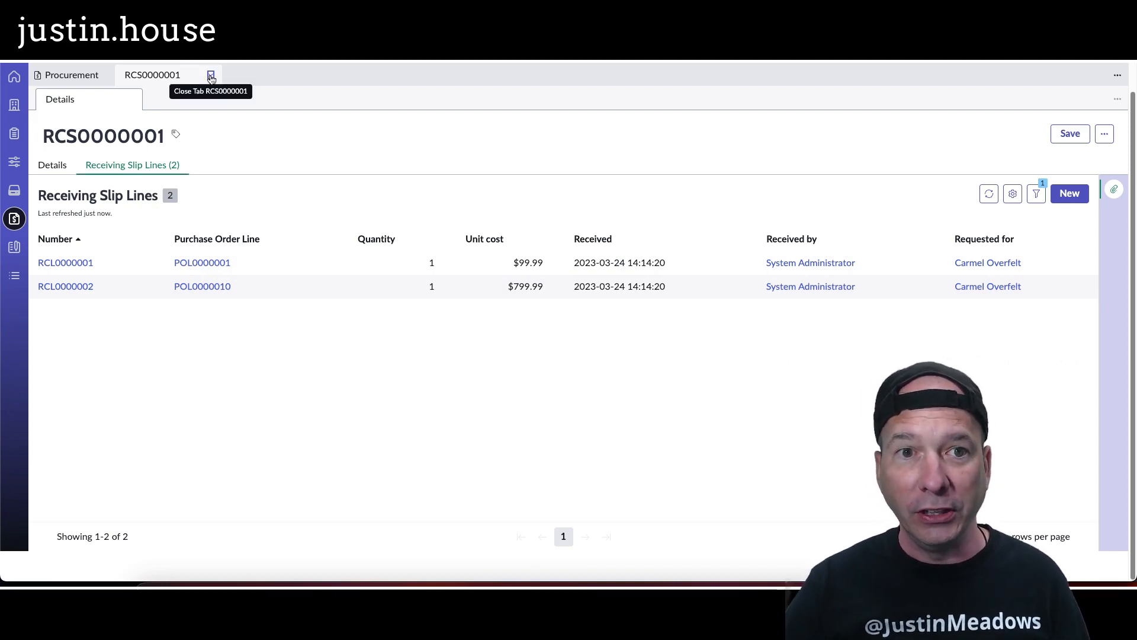
pyautogui.click(211, 74)
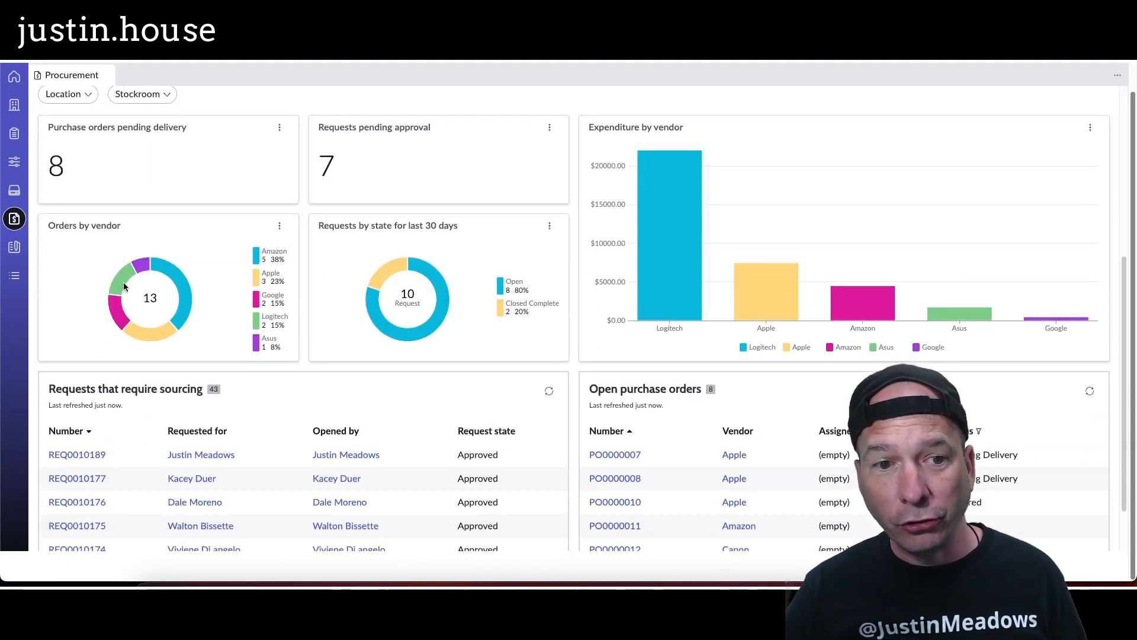
pyautogui.scroll(-3)
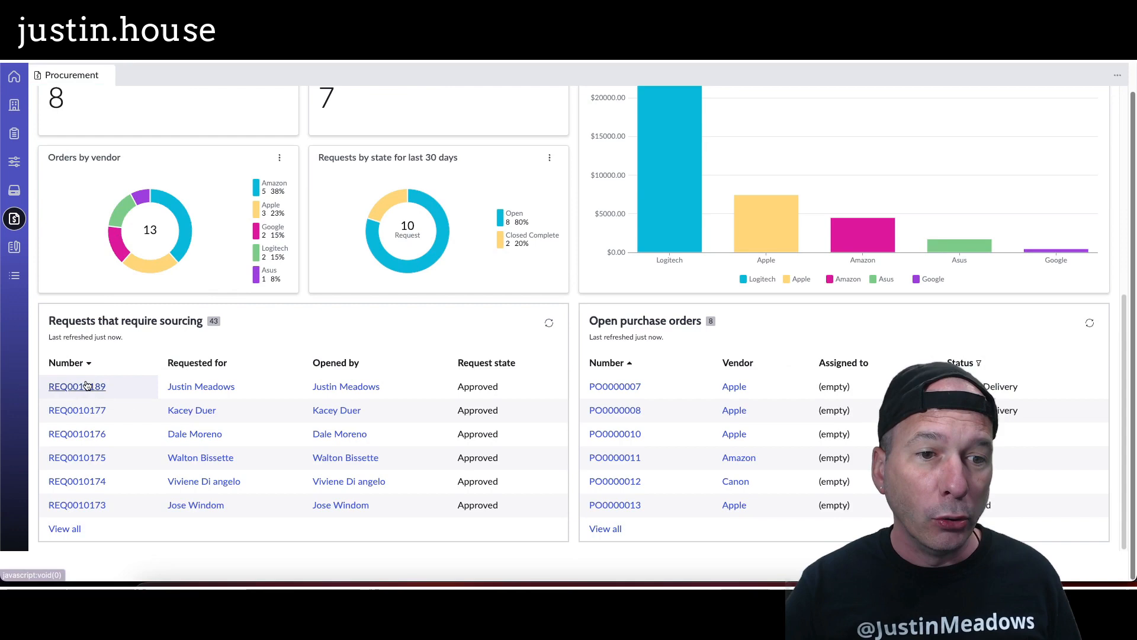
pyautogui.click(77, 386)
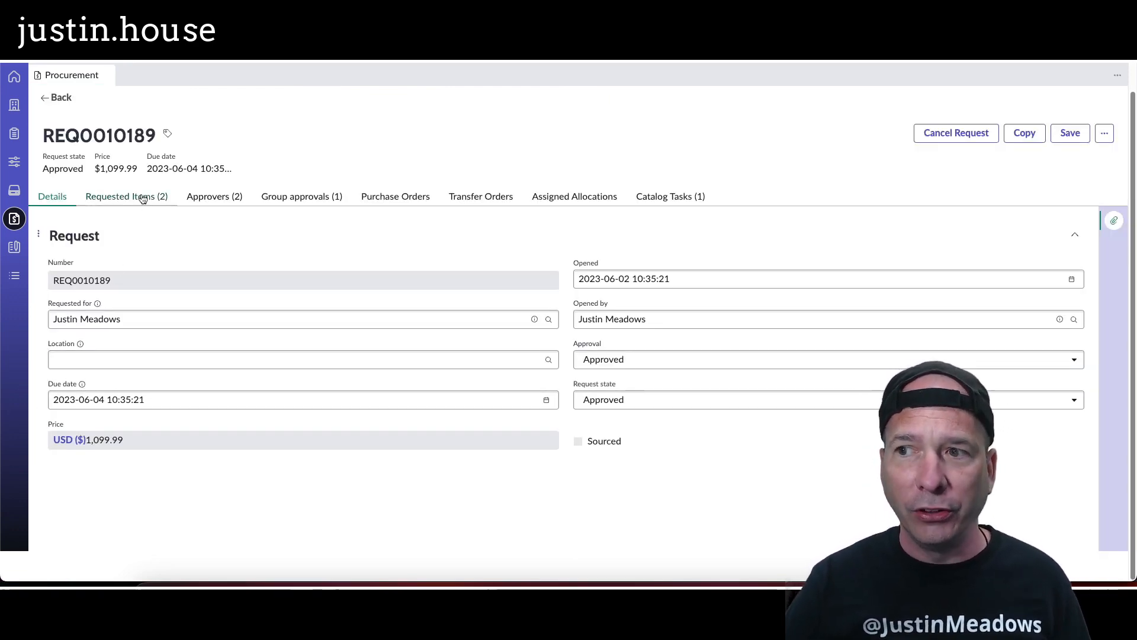
pyautogui.click(126, 196)
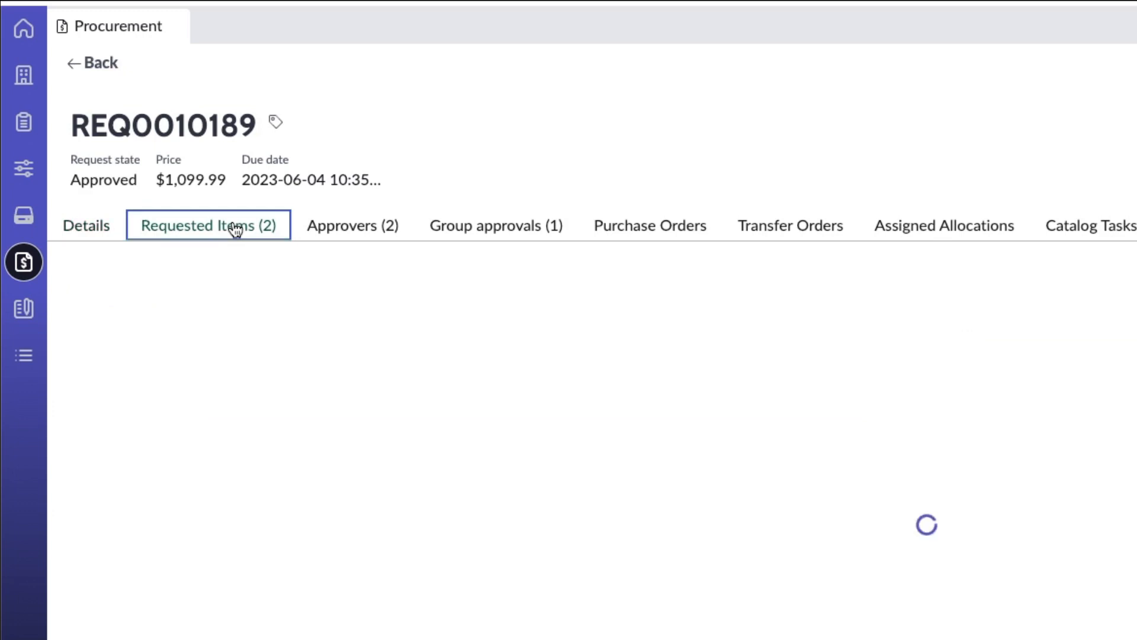
# Step: Open catalog task SCTASK0010044 and start sourcing Adobe Acrobat Pro and MacBook Pro 15"
pyautogui.click(208, 225)
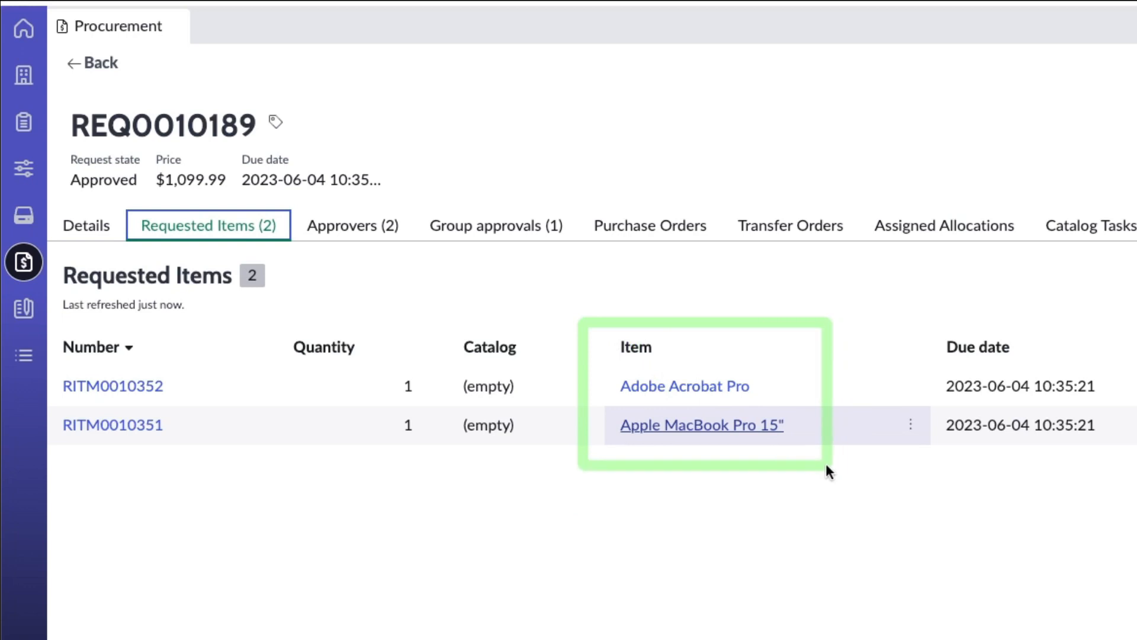
pyautogui.moveTo(739, 446)
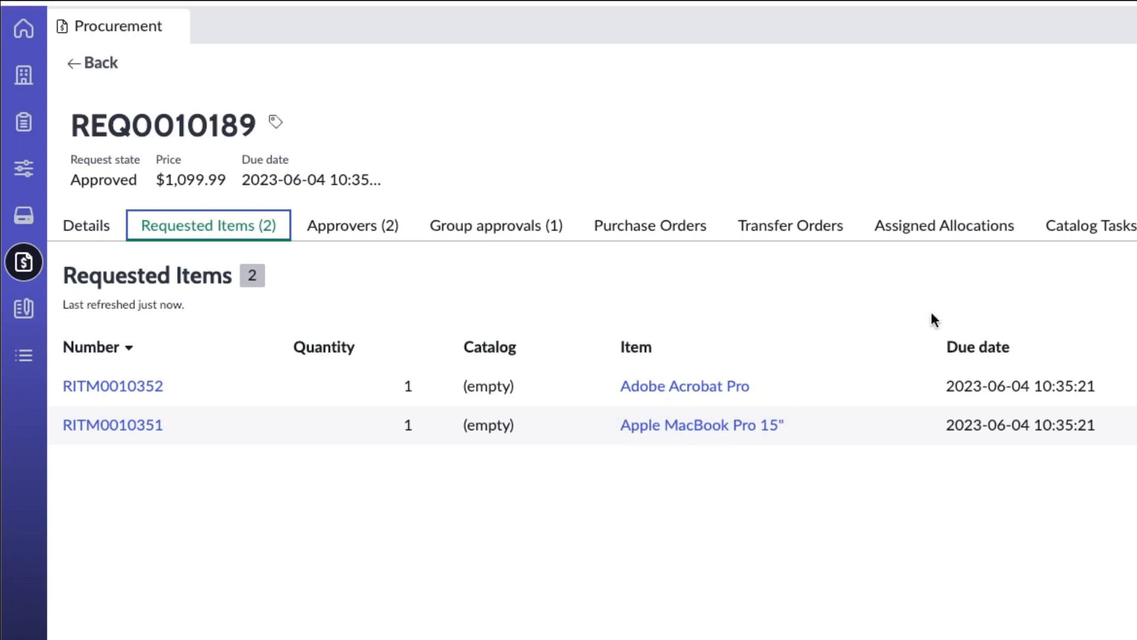
pyautogui.click(1063, 217)
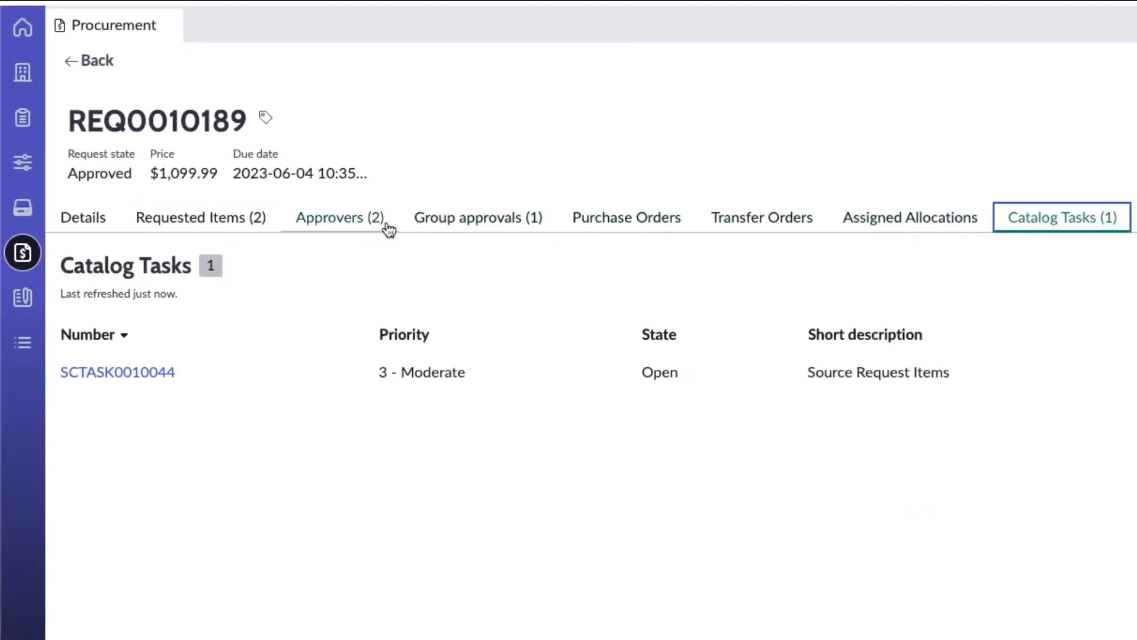
pyautogui.moveTo(1121, 242)
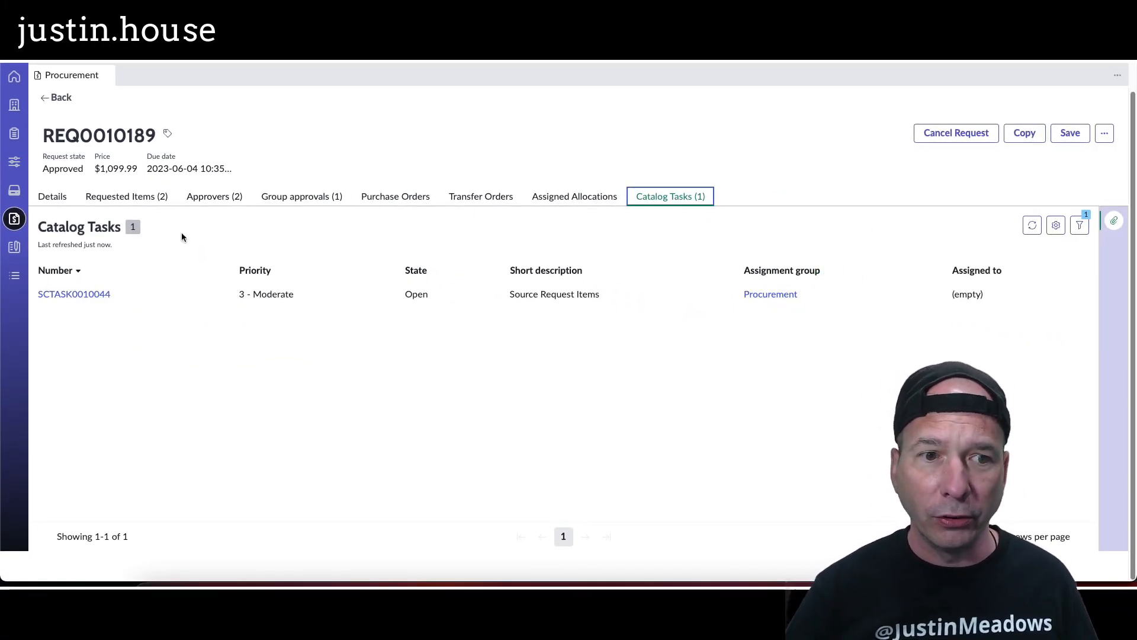
pyautogui.click(73, 293)
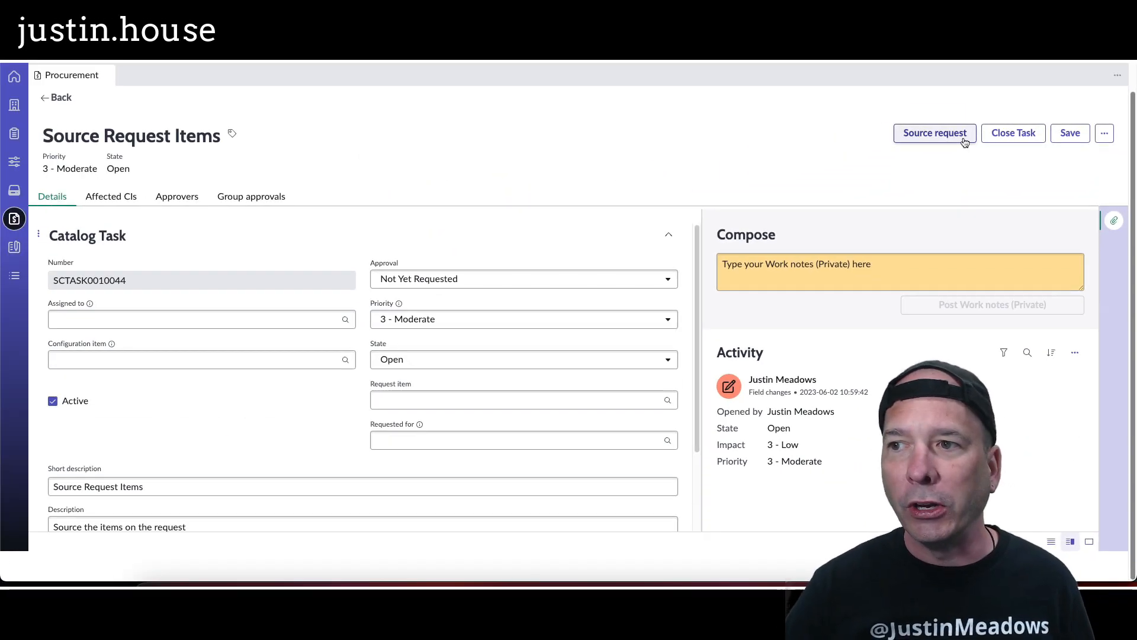
pyautogui.click(934, 133)
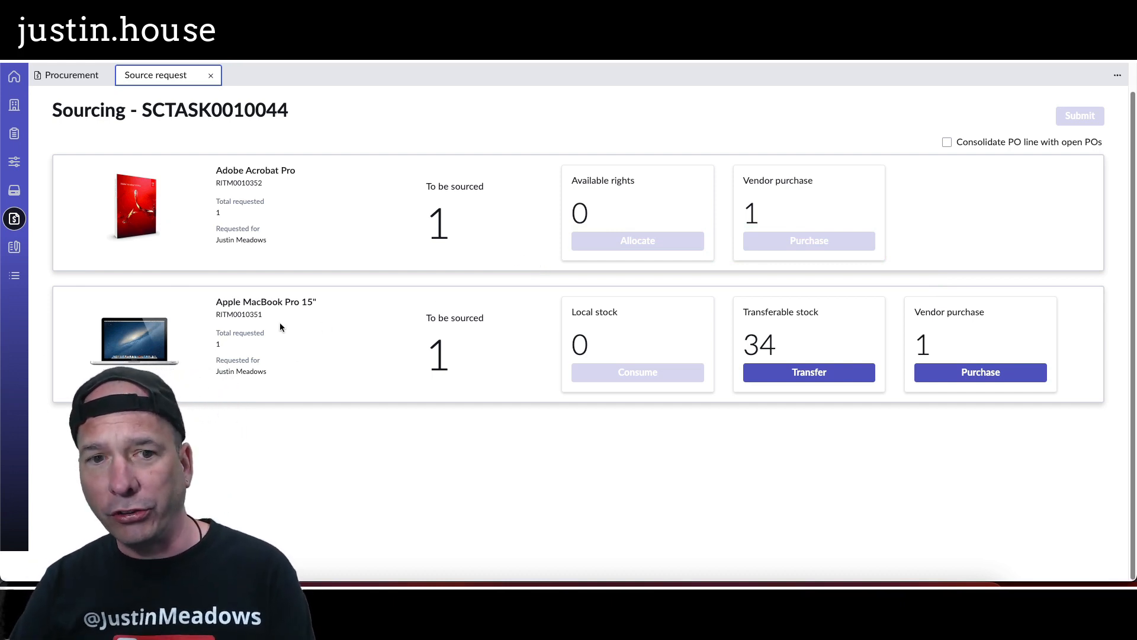
pyautogui.moveTo(448, 353)
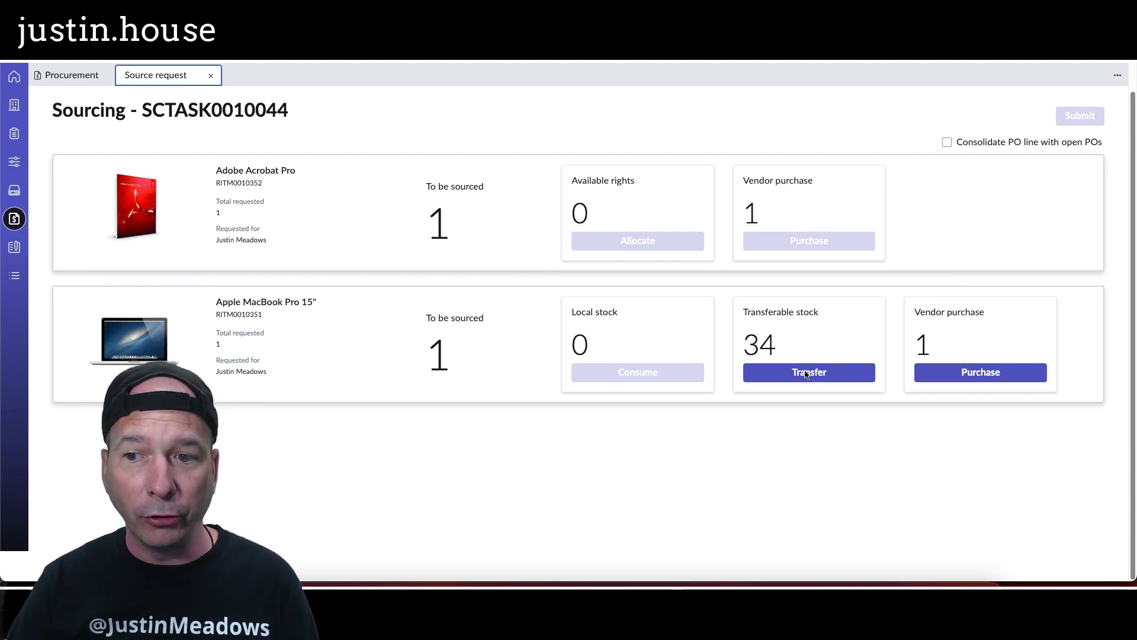
pyautogui.moveTo(808, 372)
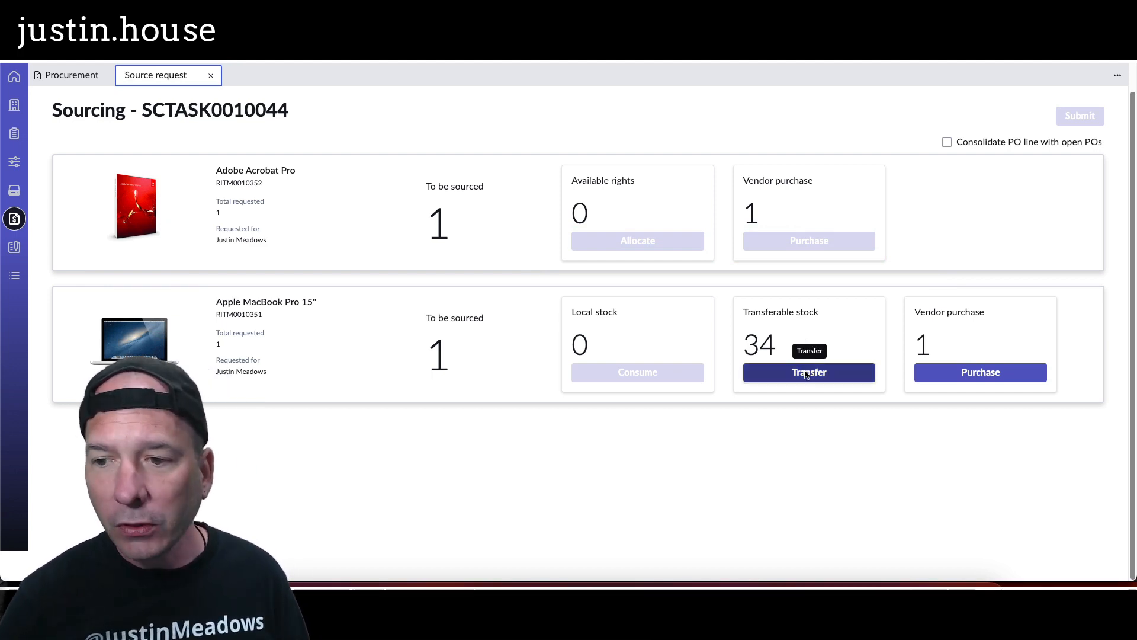
pyautogui.click(808, 372)
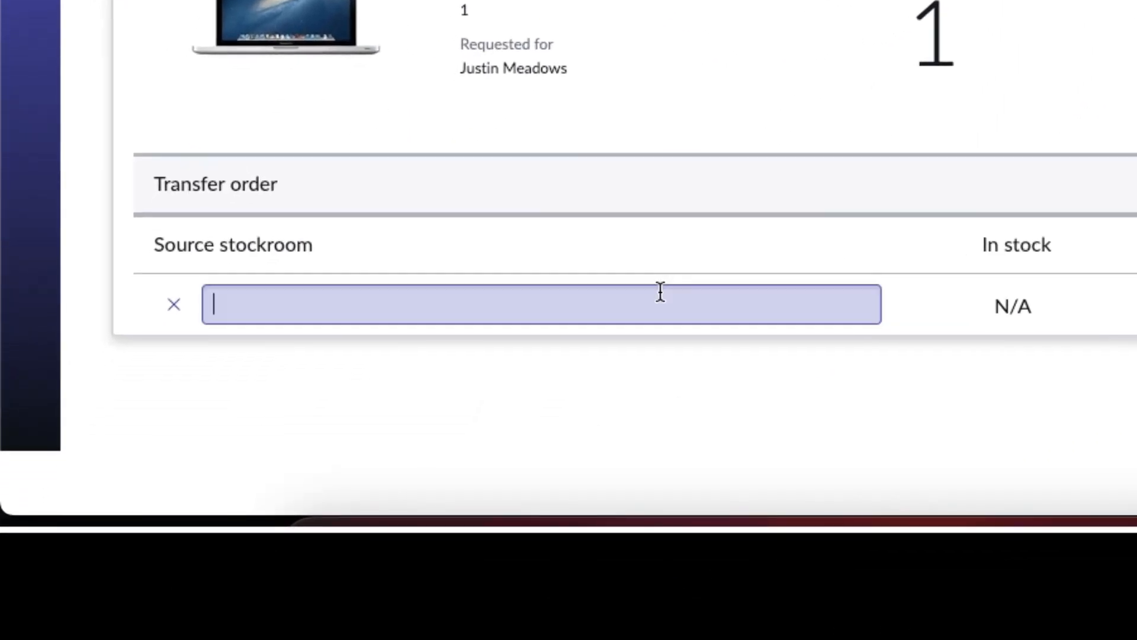
pyautogui.click(541, 304)
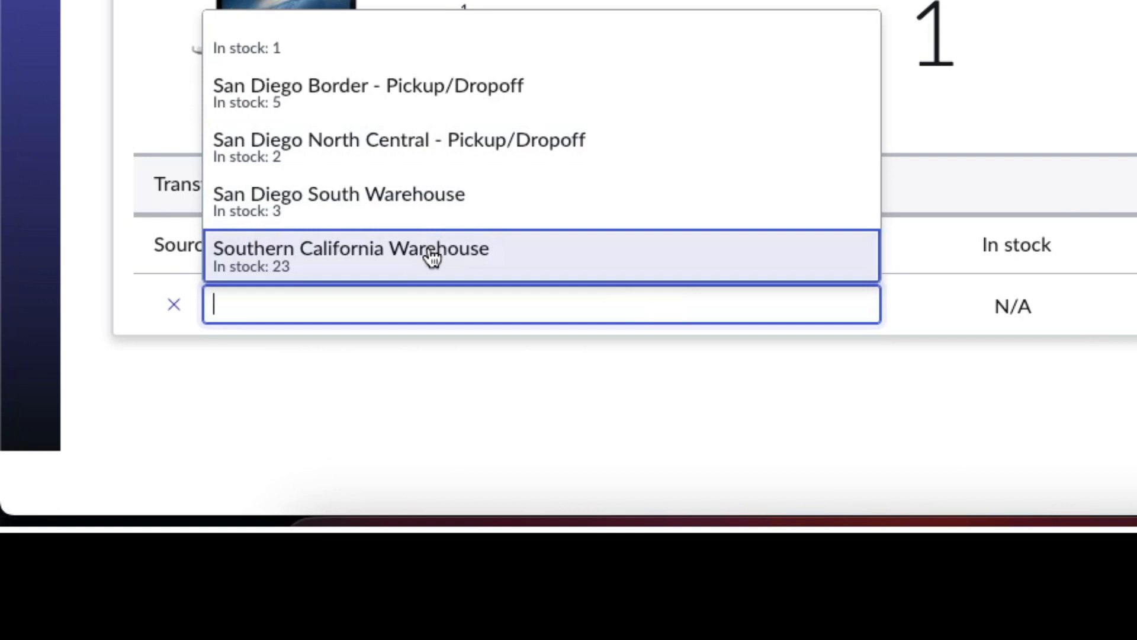
pyautogui.click(368, 85)
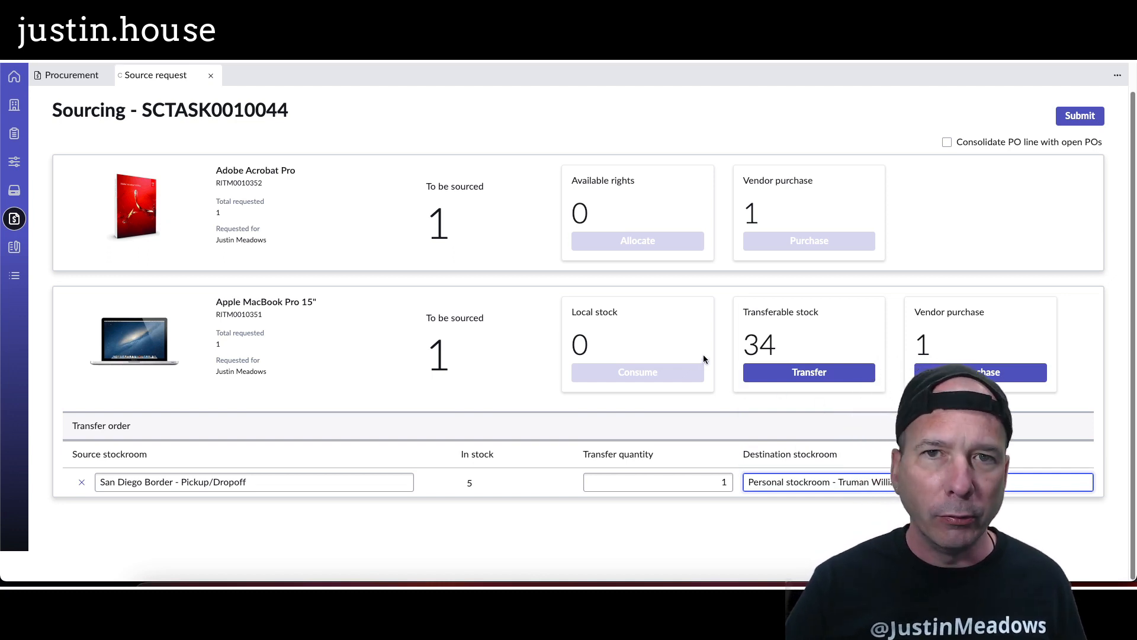
pyautogui.click(81, 482)
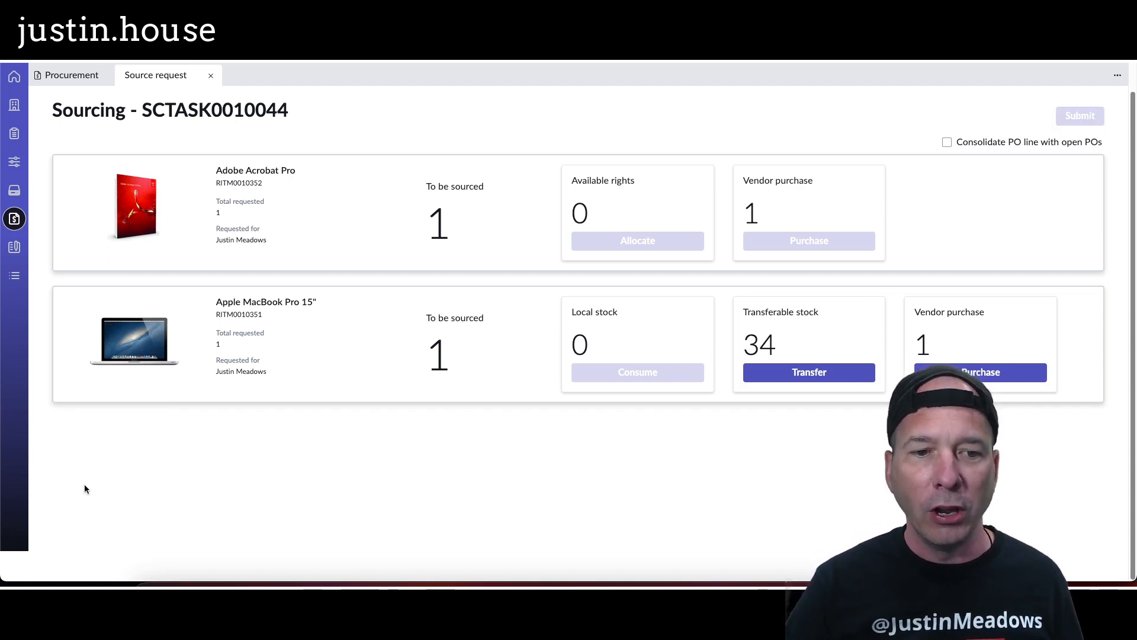
pyautogui.moveTo(1052, 374)
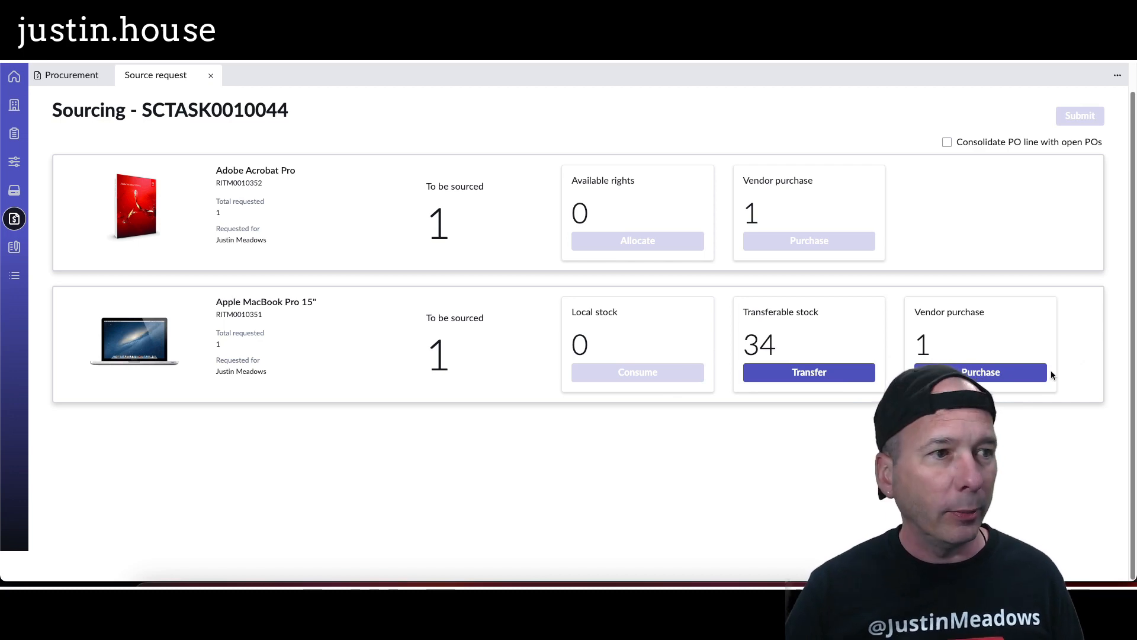
pyautogui.moveTo(979, 372)
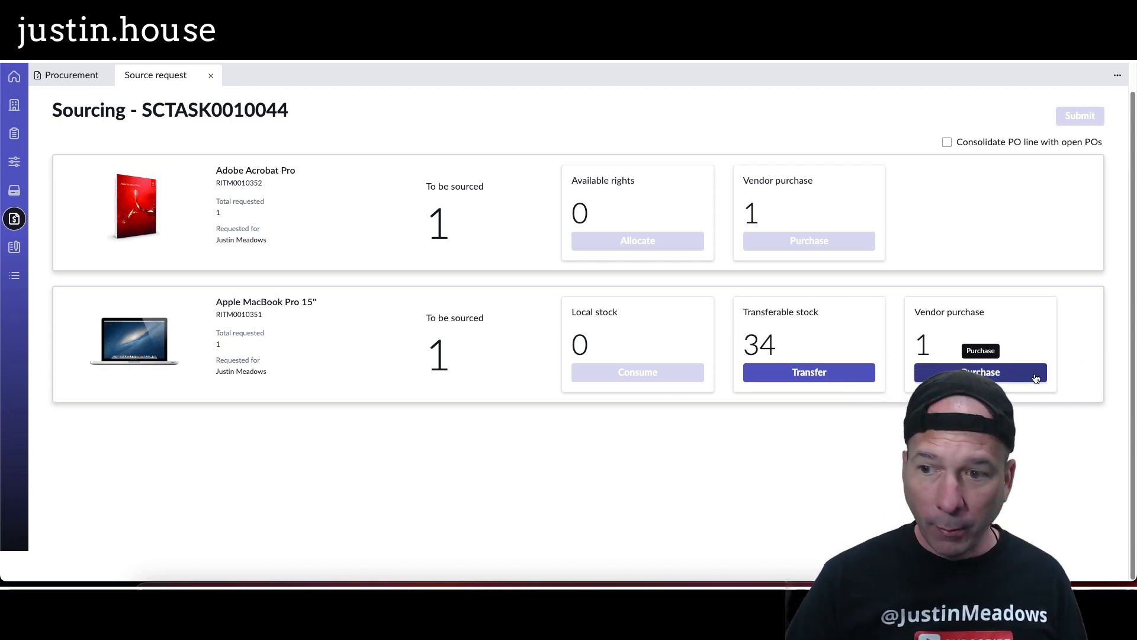
# Step: Add an Apple $1,799.99 purchase line for the MacBook, then close the sourcing tab
pyautogui.click(980, 372)
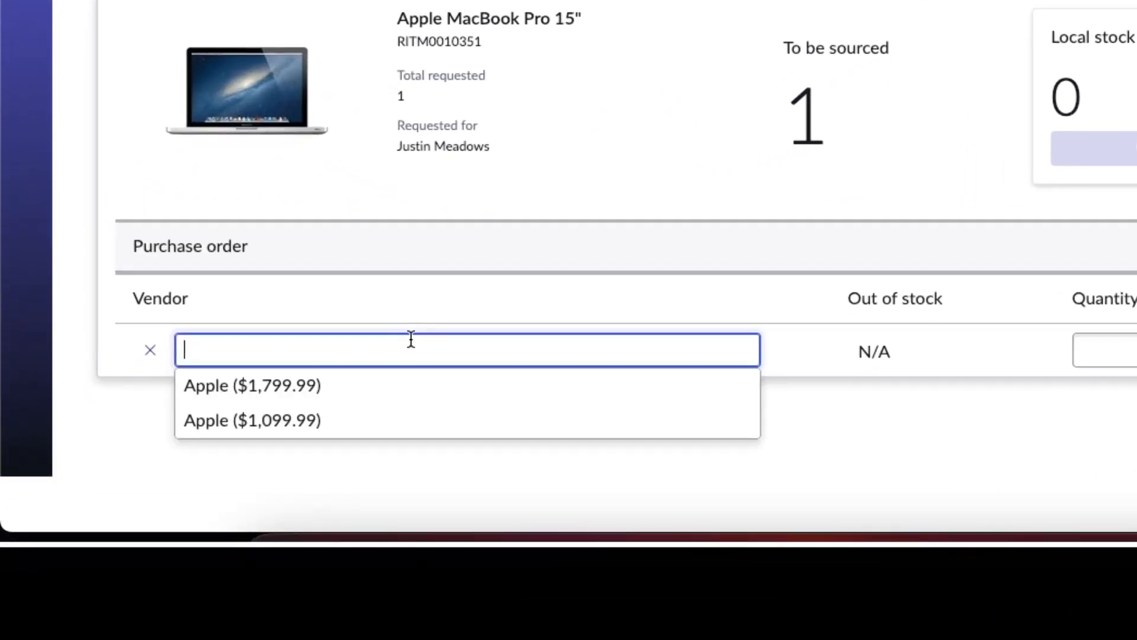
pyautogui.click(252, 385)
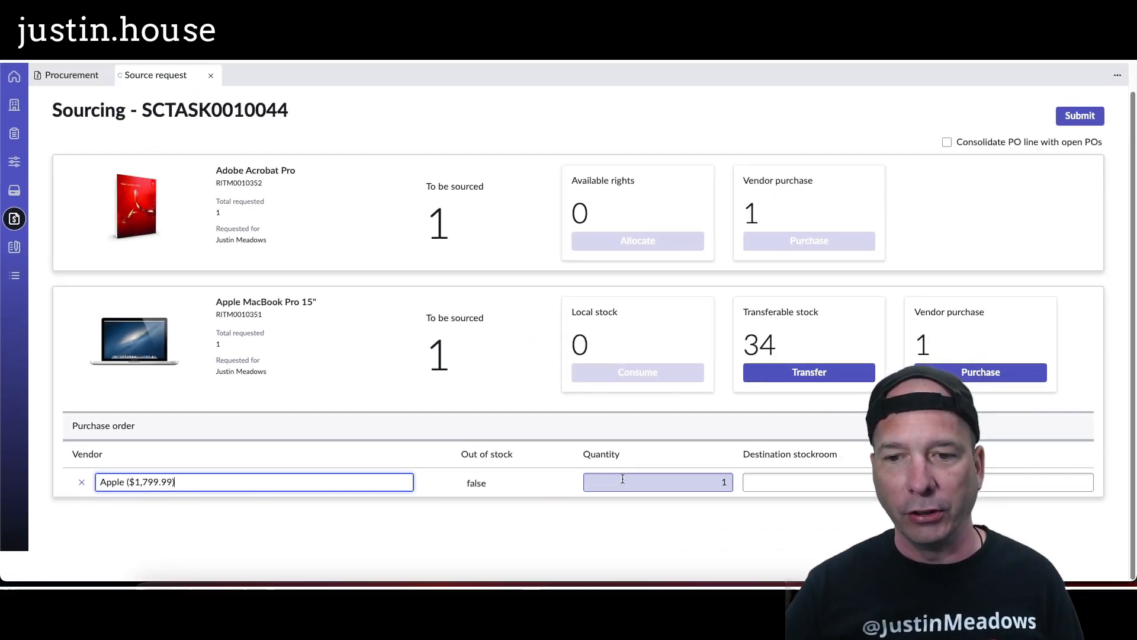
pyautogui.click(916, 482)
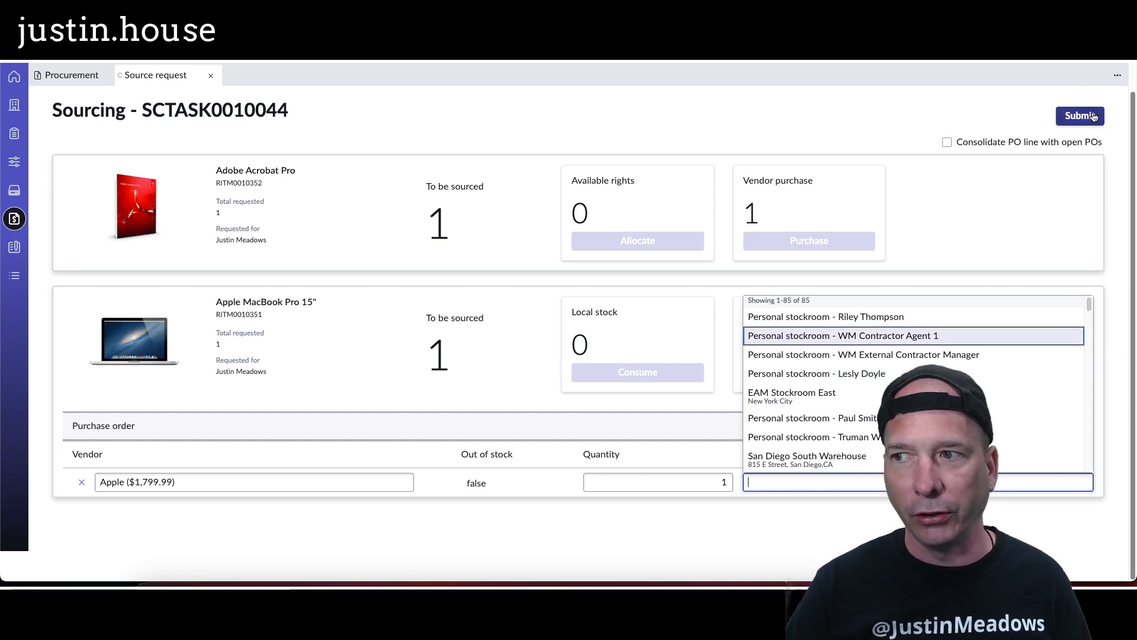
pyautogui.click(210, 74)
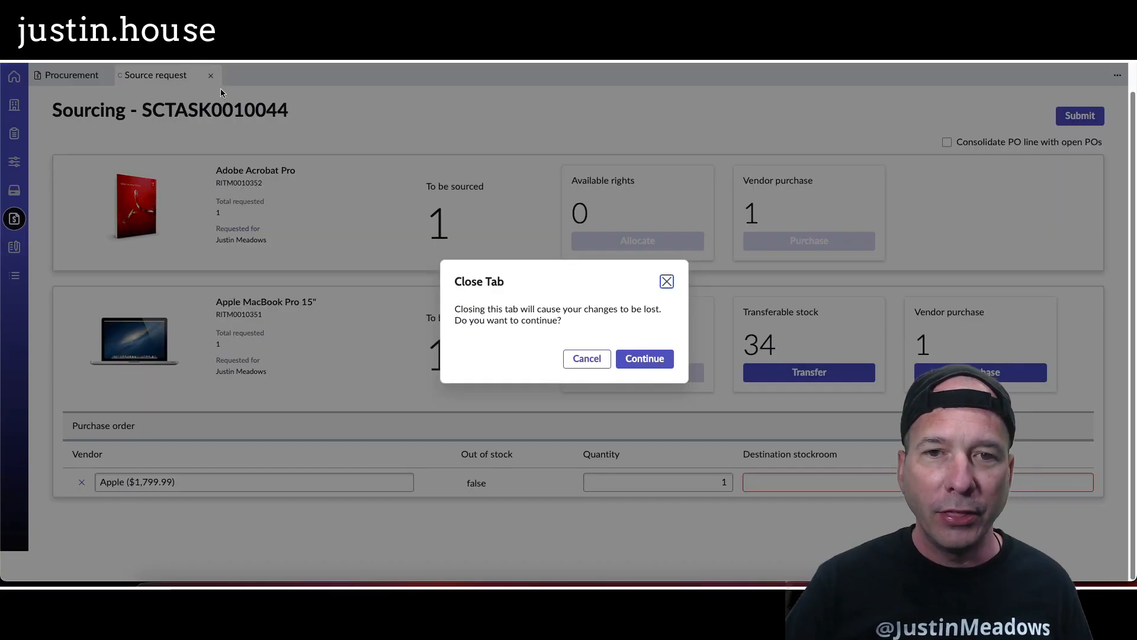
# Step: Discard the unsaved sourcing changes and collapse Important Actions on the Procurement overview
pyautogui.click(643, 358)
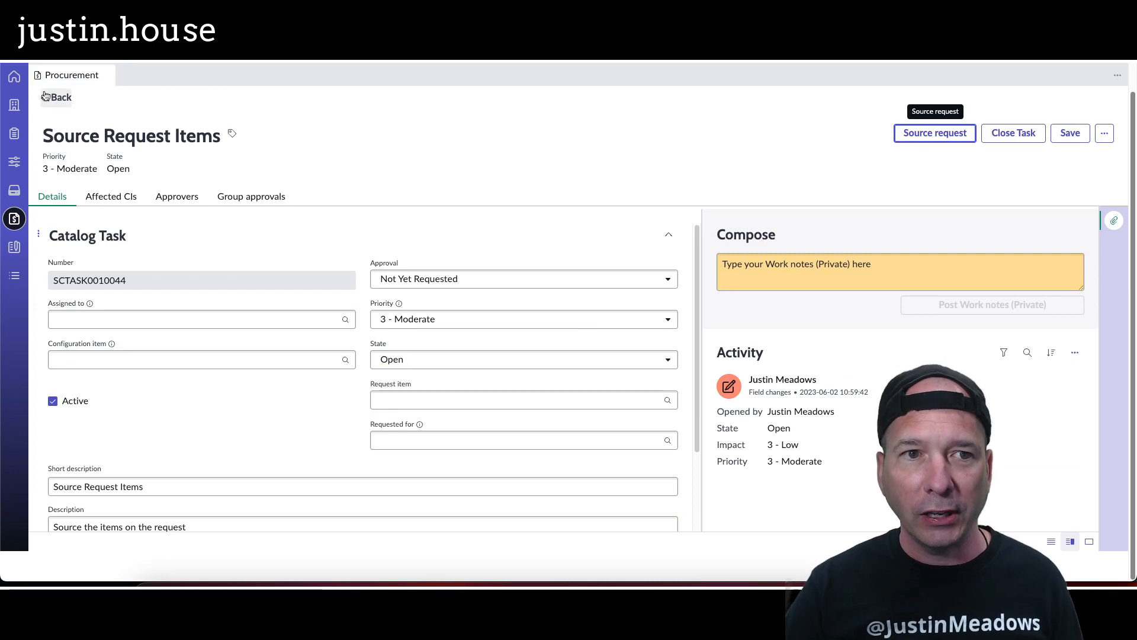
pyautogui.click(59, 97)
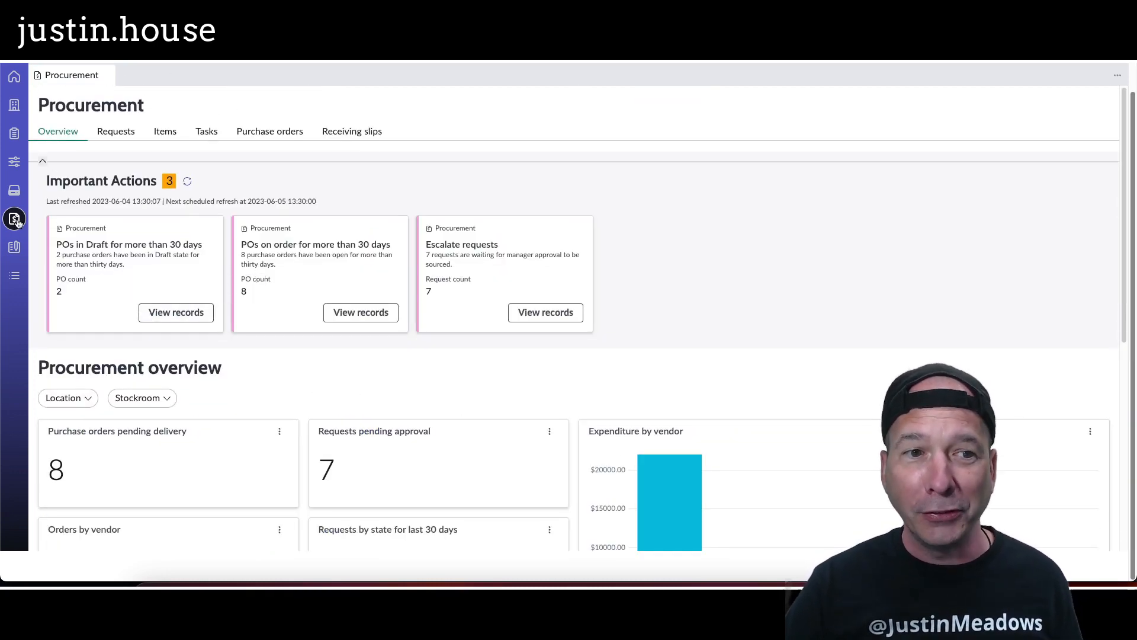
pyautogui.moveTo(14, 219)
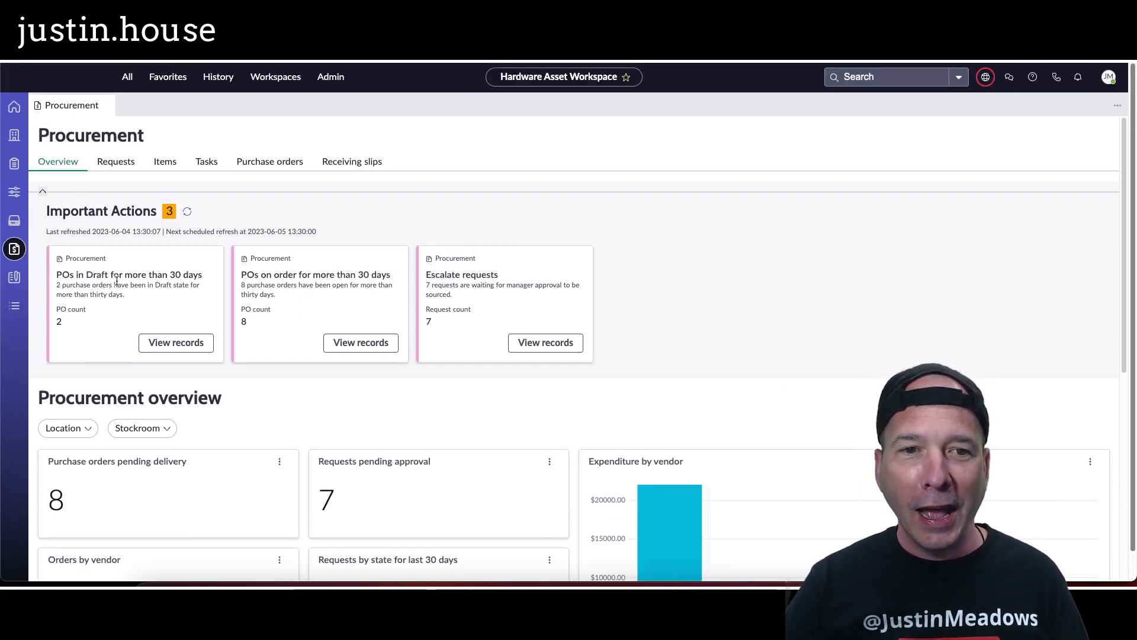
pyautogui.click(42, 191)
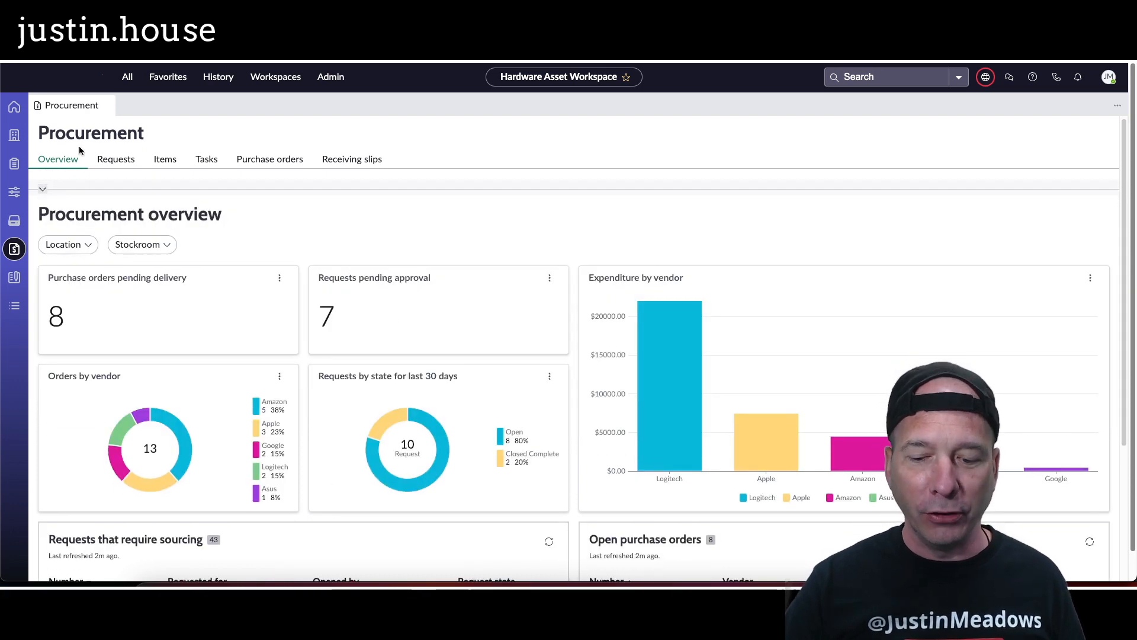